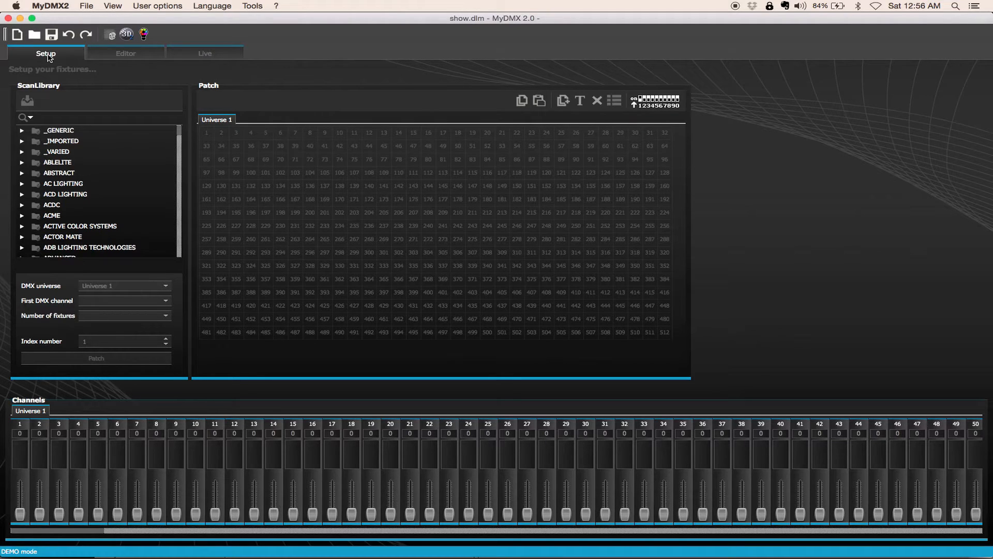
{"action": "mouse_move", "coordinate": [95, 12]}
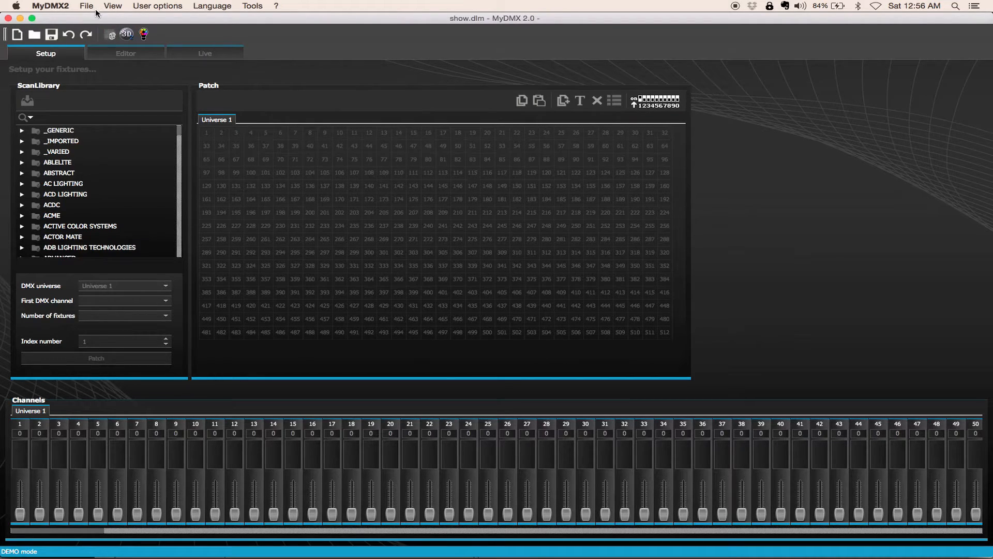
Step: Dismiss the File menu and scroll the fixture library down to the INNO SERIES folder
{"action": "left_click", "coordinate": [86, 5]}
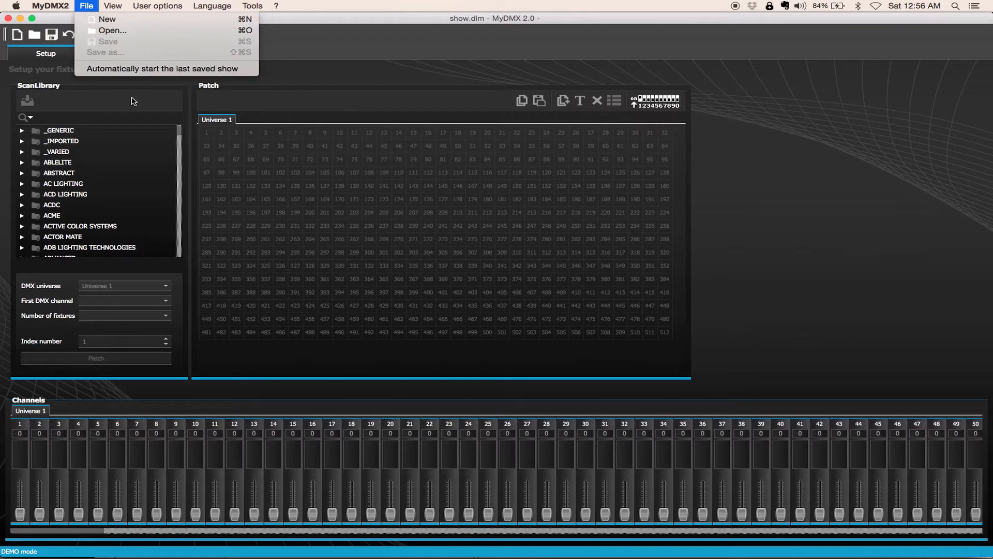
{"action": "left_click", "coordinate": [61, 118]}
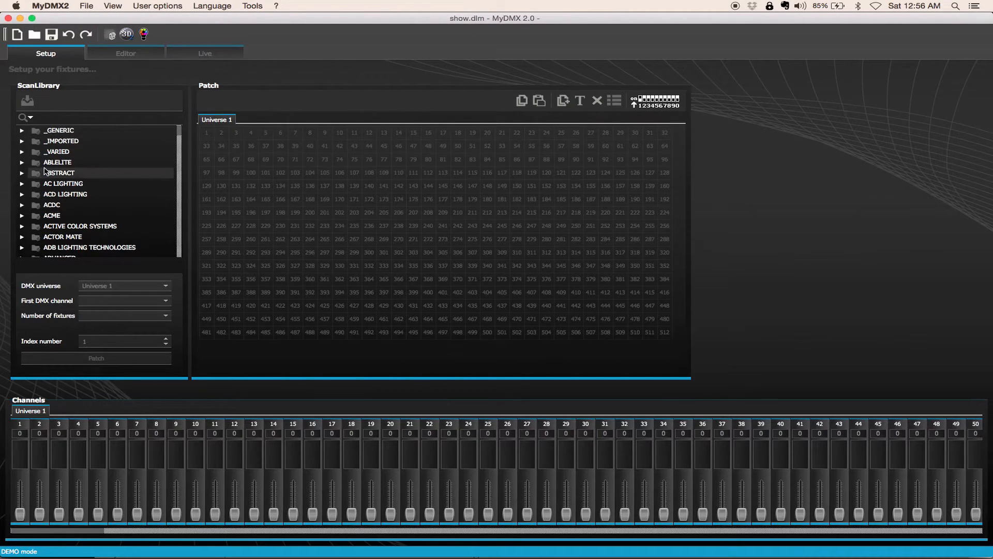
{"action": "scroll", "scroll_direction": "down", "scroll_amount": 3}
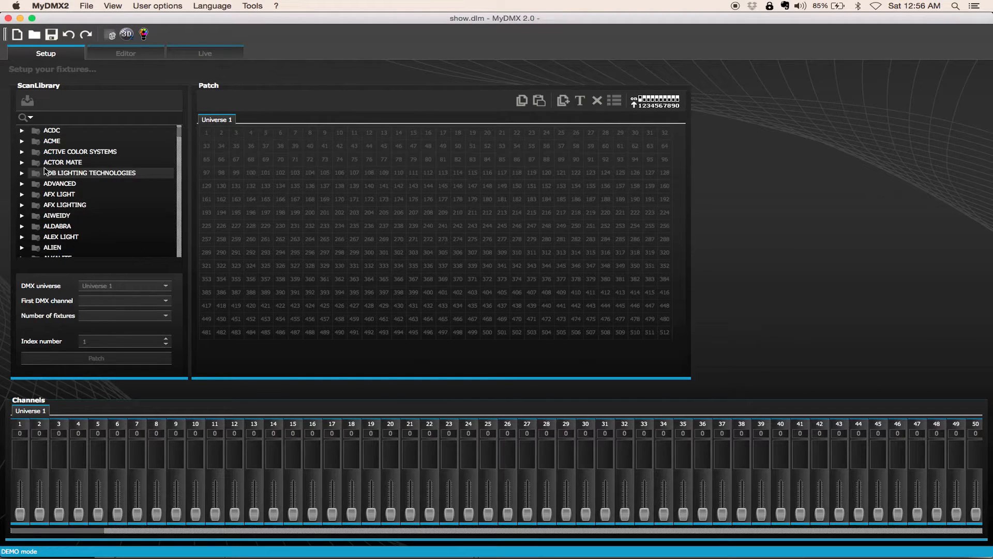
{"action": "scroll", "scroll_direction": "down", "scroll_amount": 3}
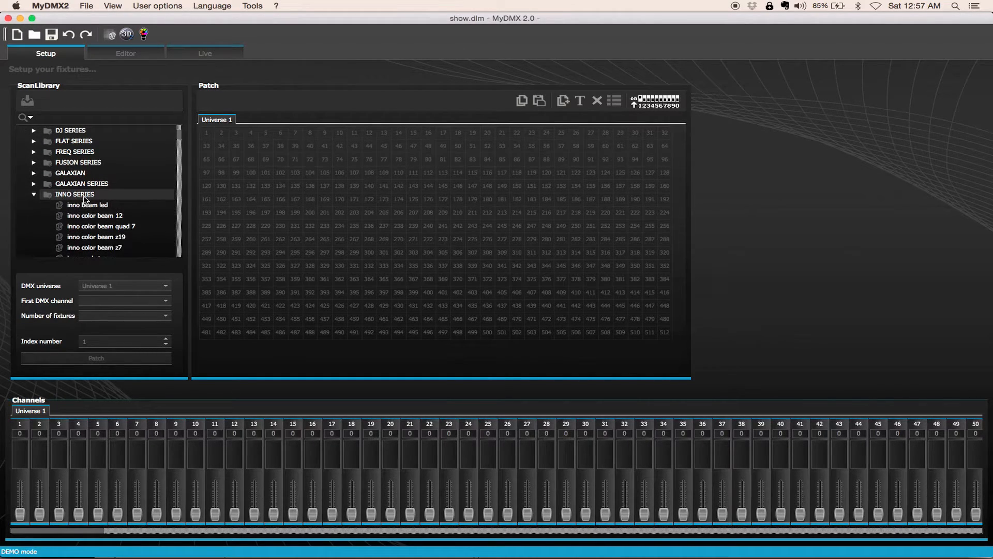
{"action": "scroll", "scroll_direction": "down", "scroll_amount": 3}
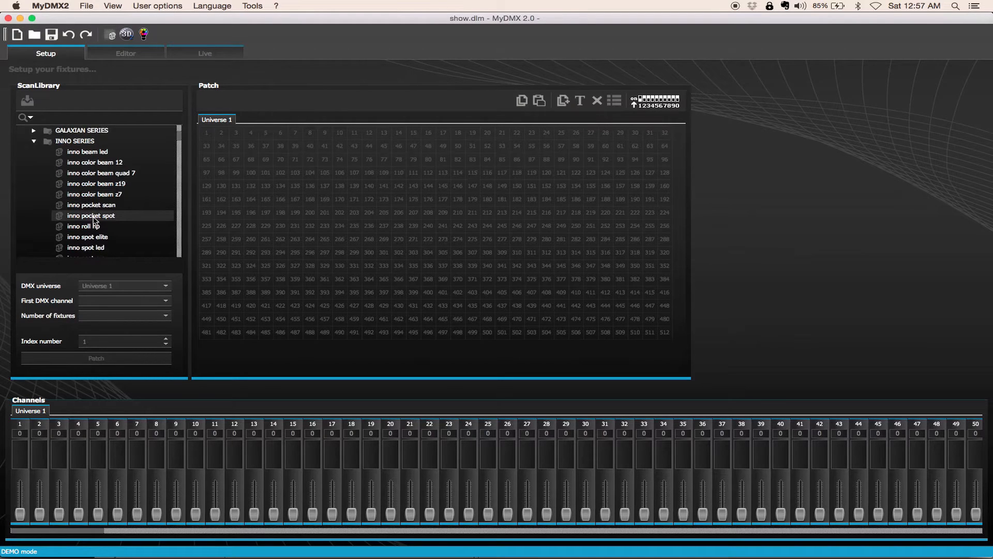
Step: Patch four inno spot pro fixtures into Universe 1 starting at channel 1
{"action": "left_click", "coordinate": [86, 236]}
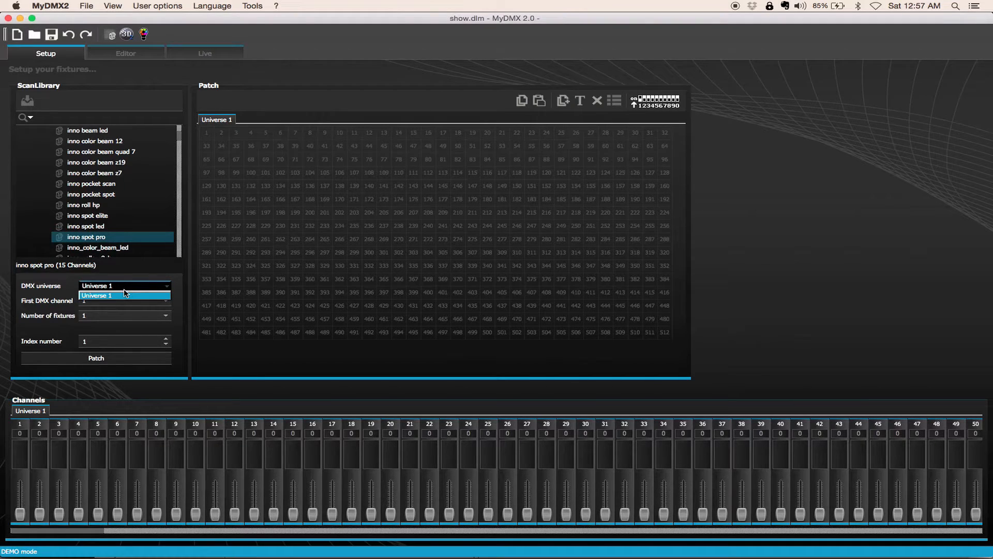
{"action": "left_click", "coordinate": [124, 296]}
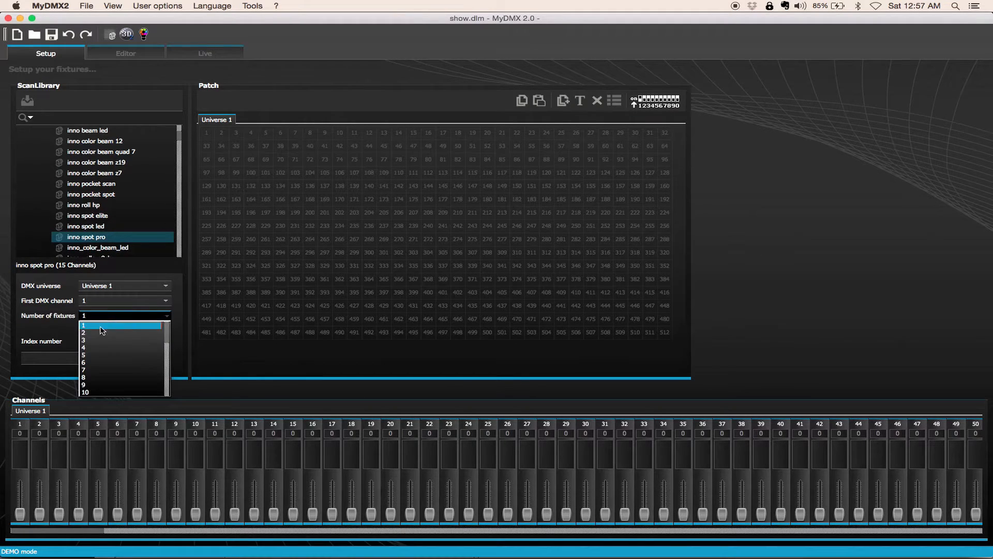
{"action": "left_click", "coordinate": [96, 347]}
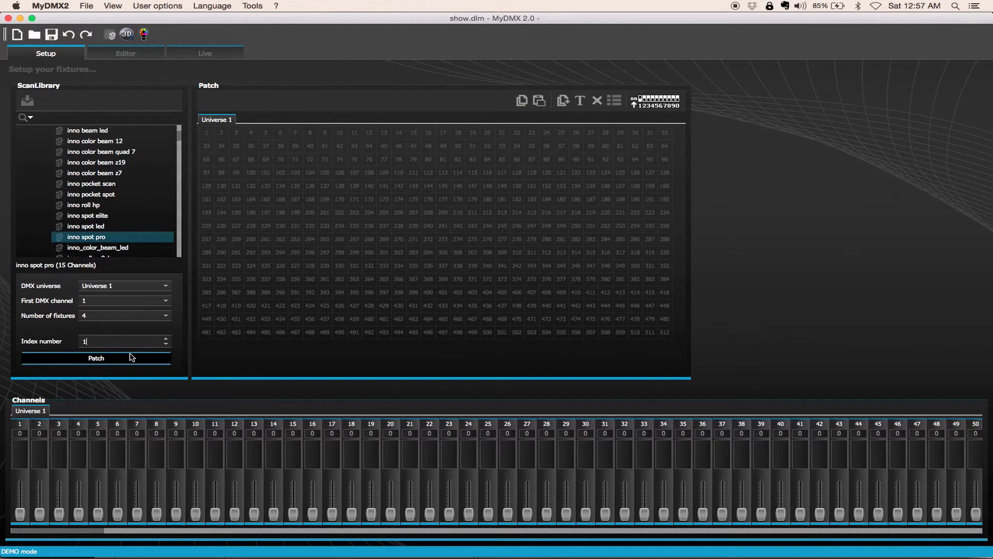
{"action": "left_click", "coordinate": [96, 358]}
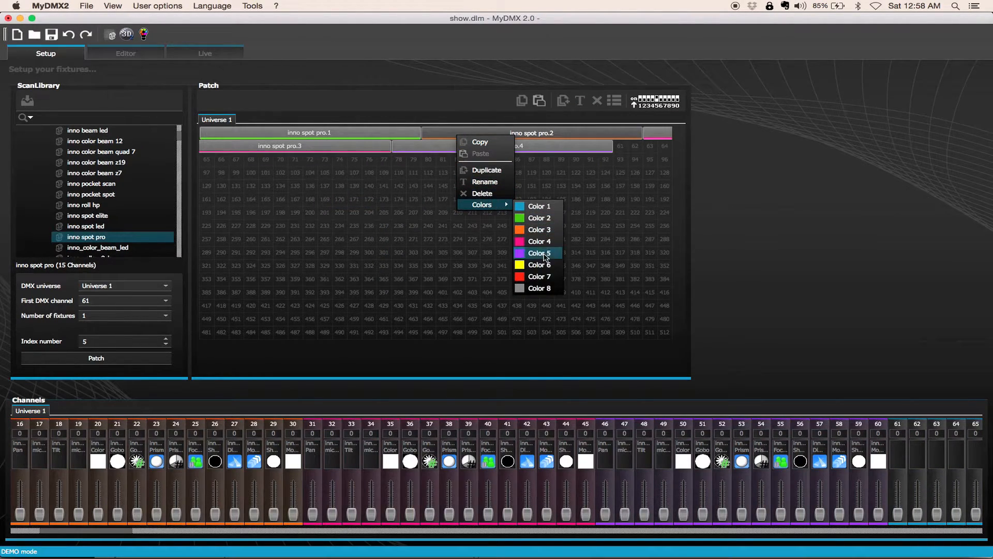
Step: Colour-code the fixtures and rename the first one INNOPRO SL.1
{"action": "left_click", "coordinate": [539, 253]}
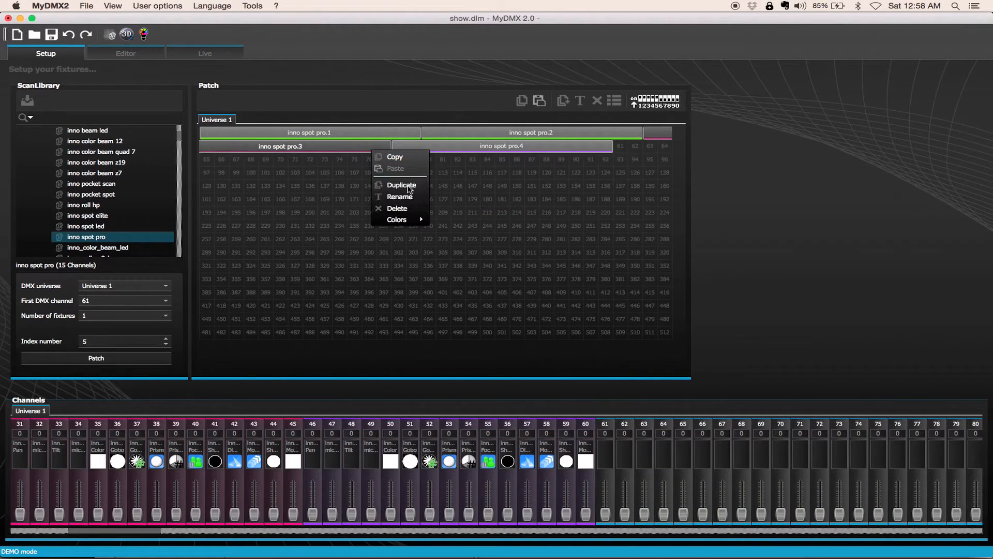
{"action": "left_click", "coordinate": [396, 219]}
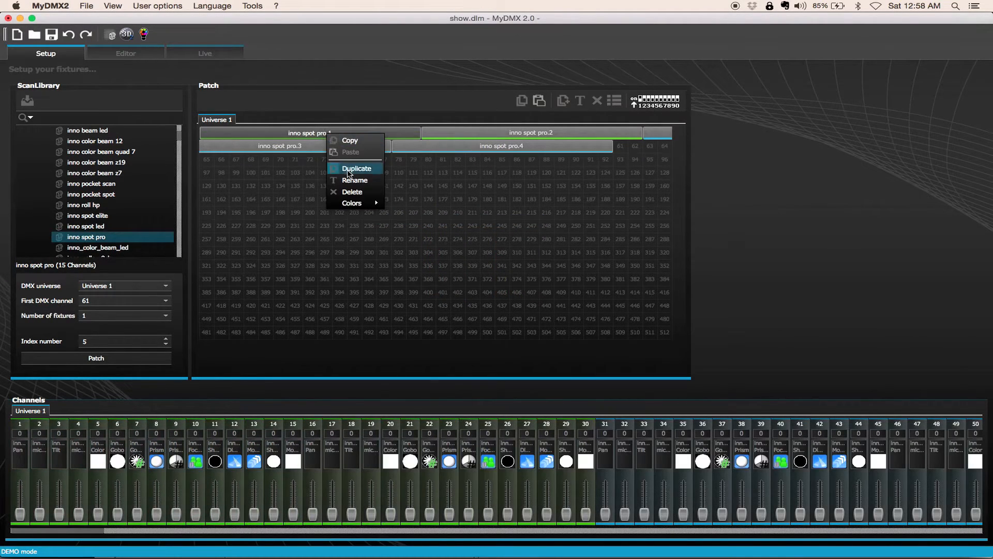
{"action": "left_click", "coordinate": [355, 180]}
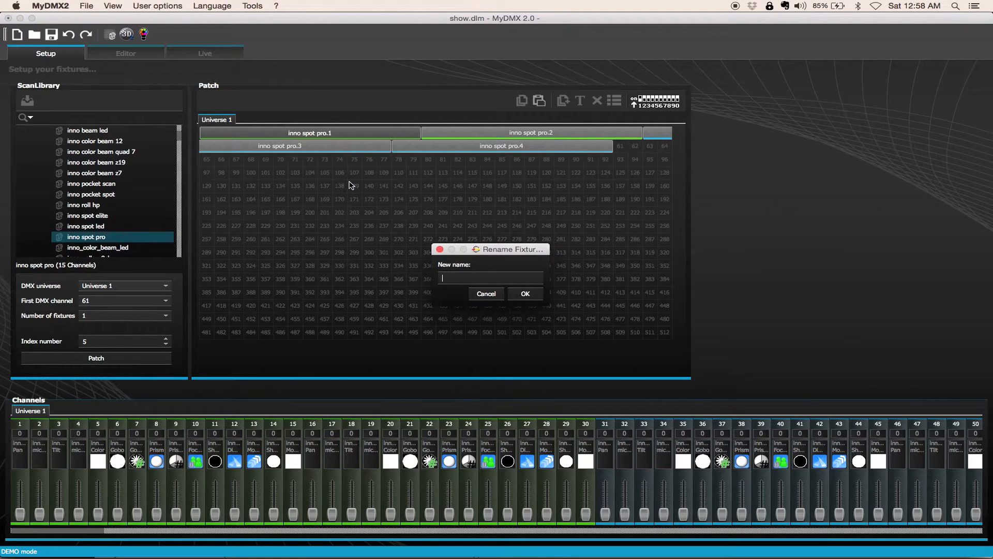
{"action": "type", "text": "INNOPRO SL"}
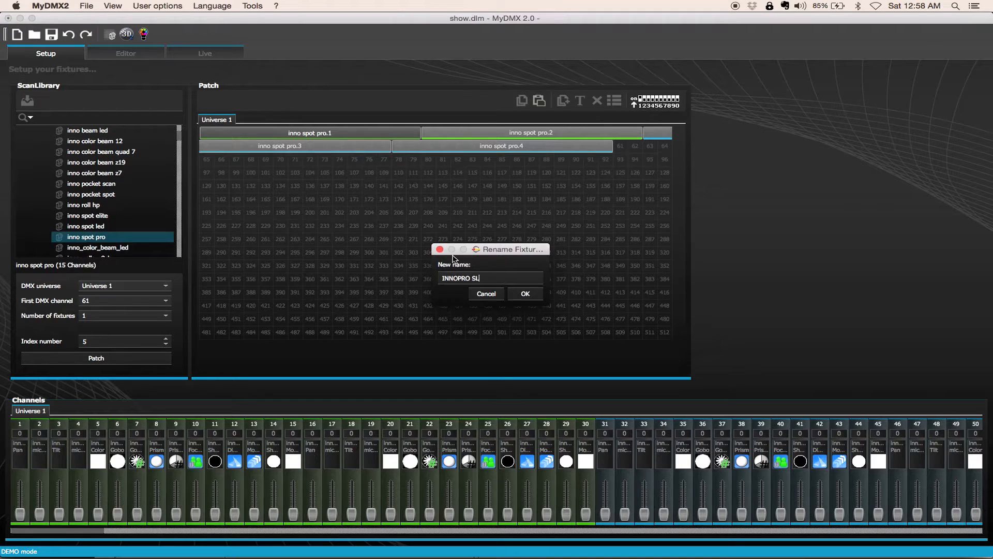
{"action": "right_click", "coordinate": [461, 278]}
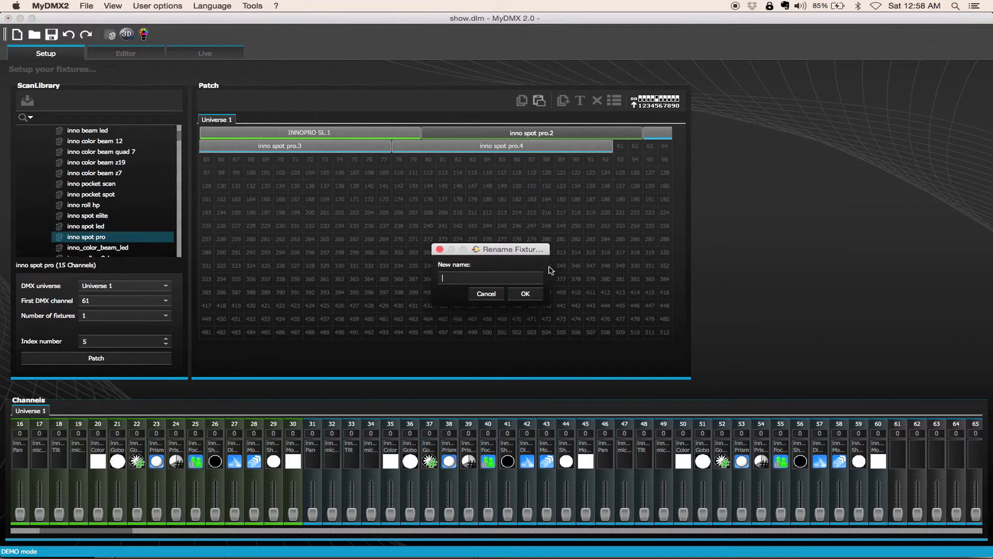
{"action": "left_click", "coordinate": [525, 294]}
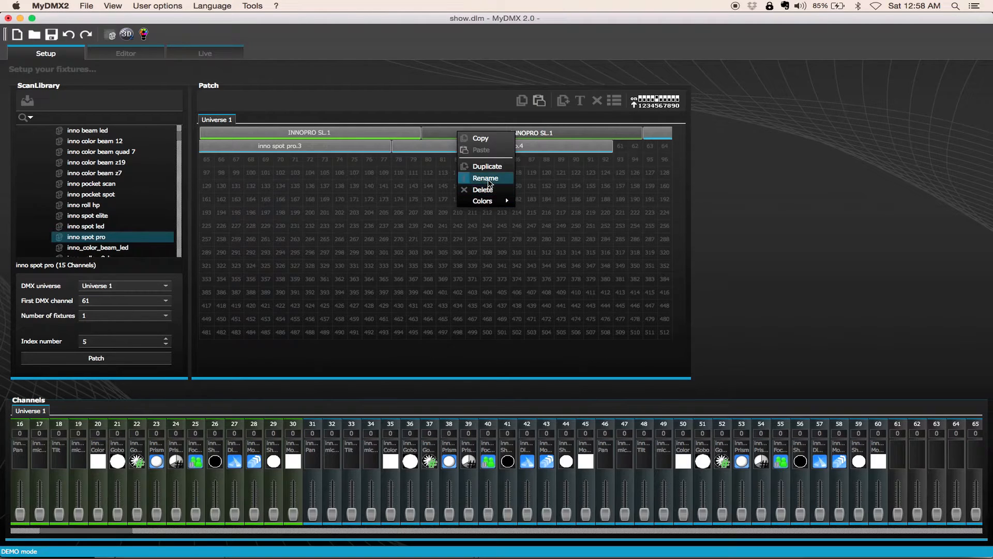
Step: Rename the remaining fixtures INNOPRO SL2.1, INNOPRO SR.1 and INNOPRO SR2.1
{"action": "left_click", "coordinate": [485, 178]}
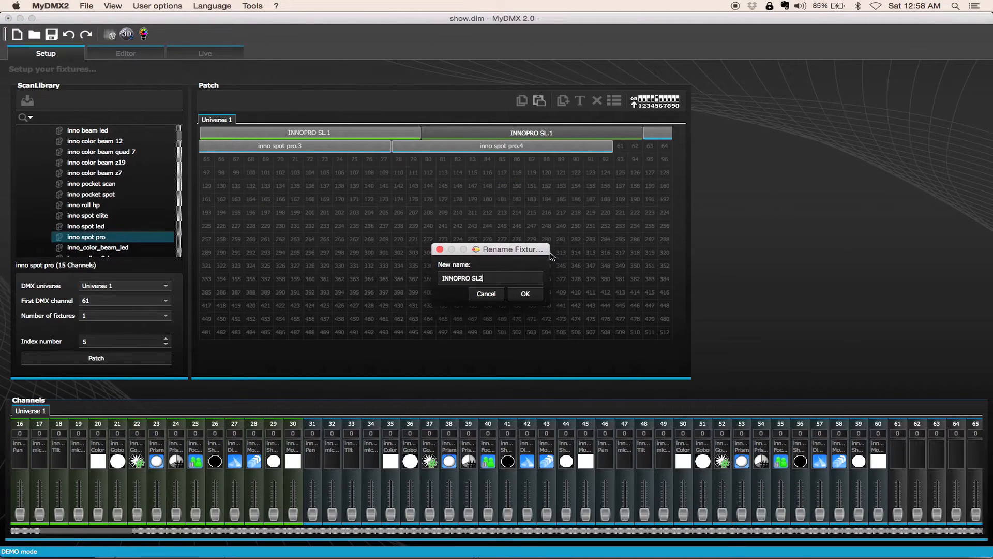
{"action": "left_click", "coordinate": [525, 294]}
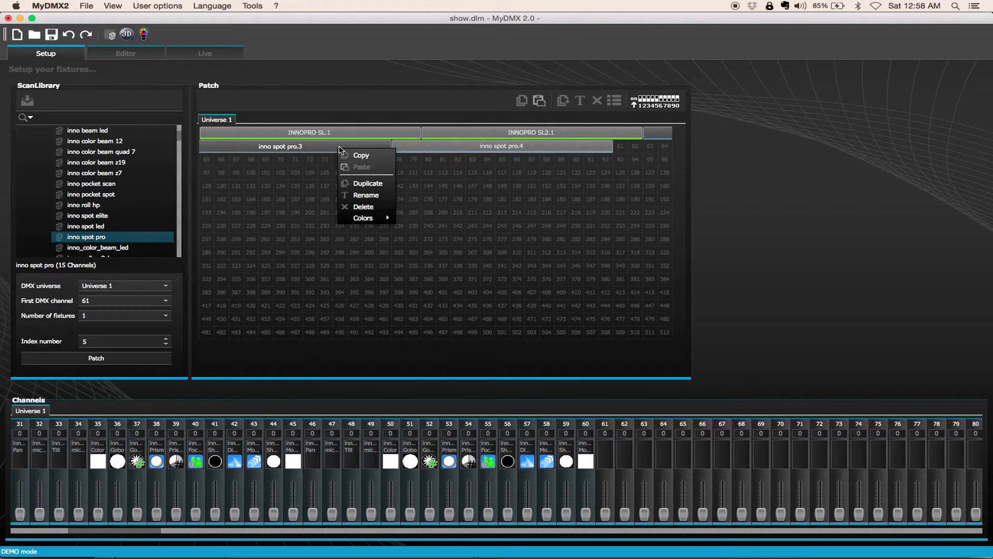
{"action": "mouse_move", "coordinate": [366, 194]}
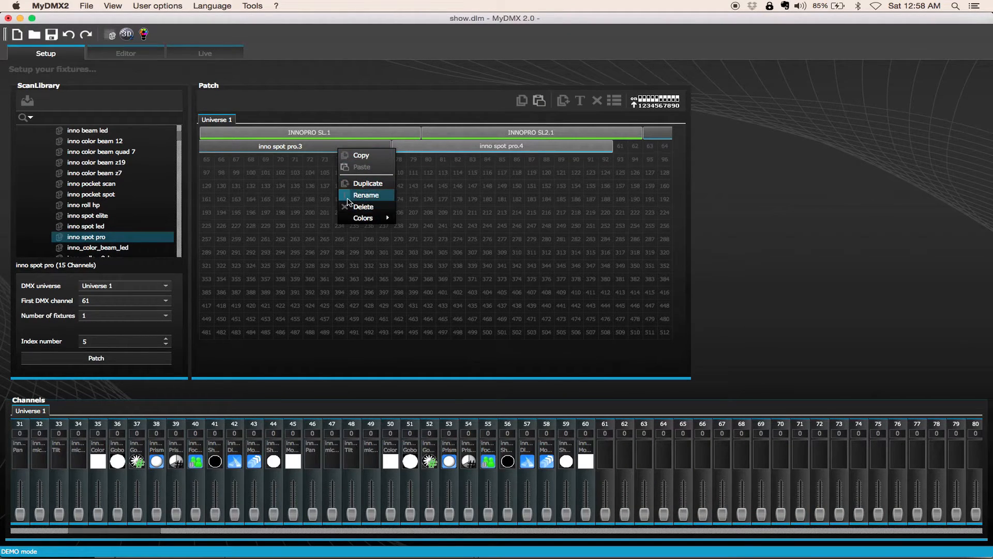
{"action": "left_click", "coordinate": [366, 194]}
{"action": "type", "text": "INNOPRO SR.1"}
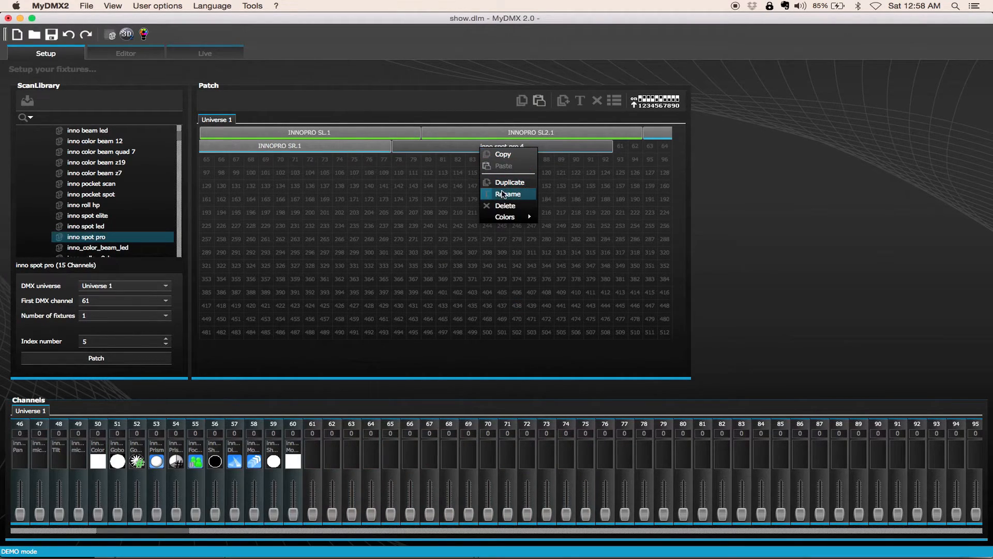
{"action": "left_click", "coordinate": [507, 193]}
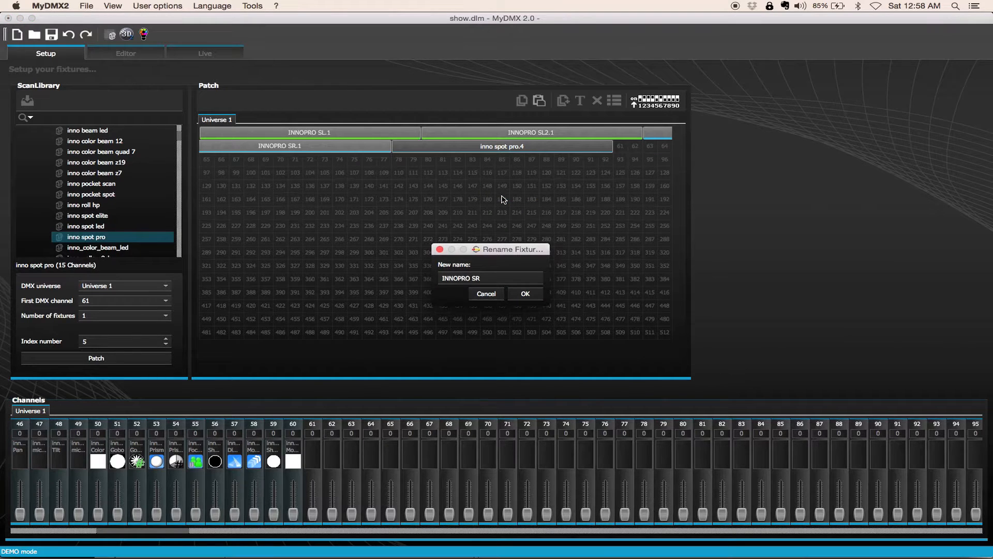
{"action": "left_click", "coordinate": [525, 293]}
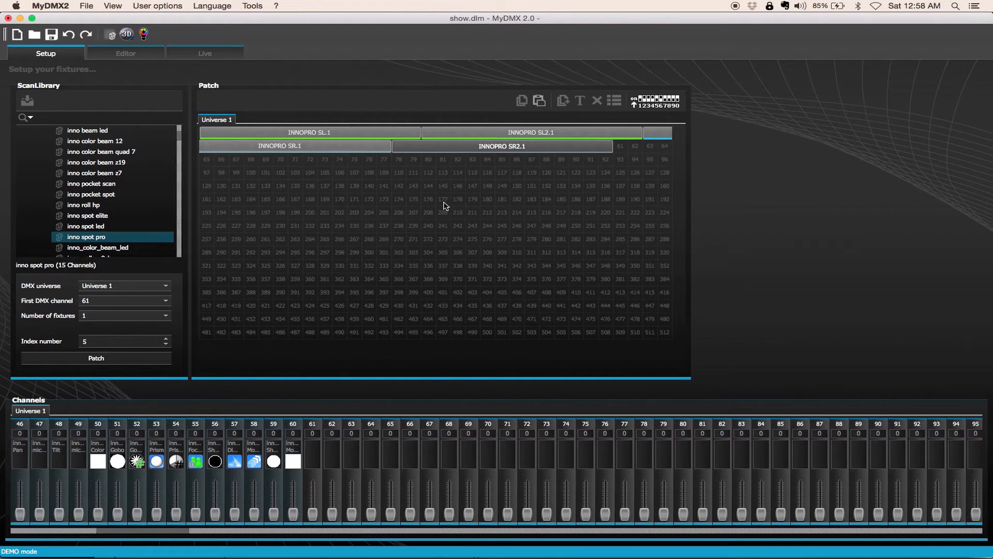
{"action": "mouse_move", "coordinate": [283, 158]}
{"action": "type", "text": "Inno Spot P"}
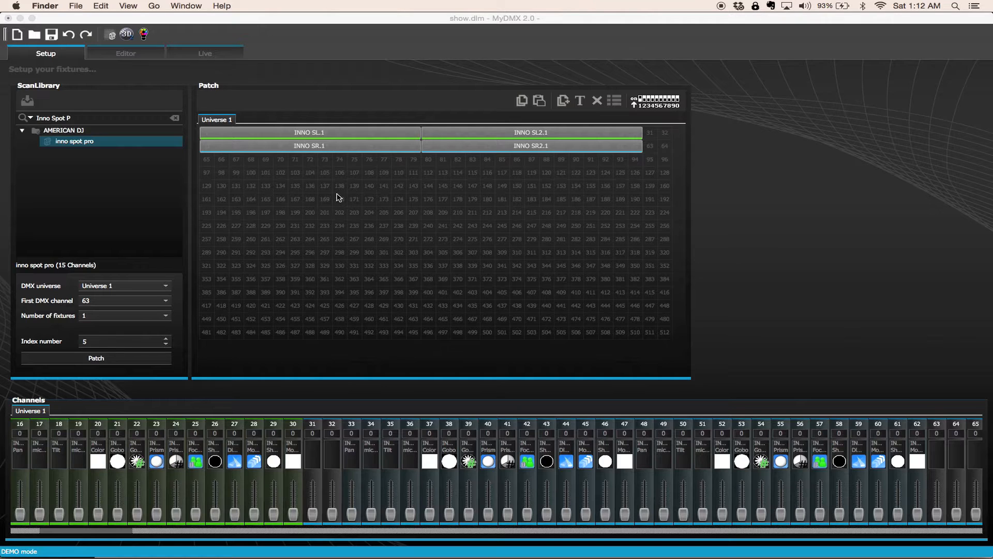
{"action": "mouse_move", "coordinate": [392, 115]}
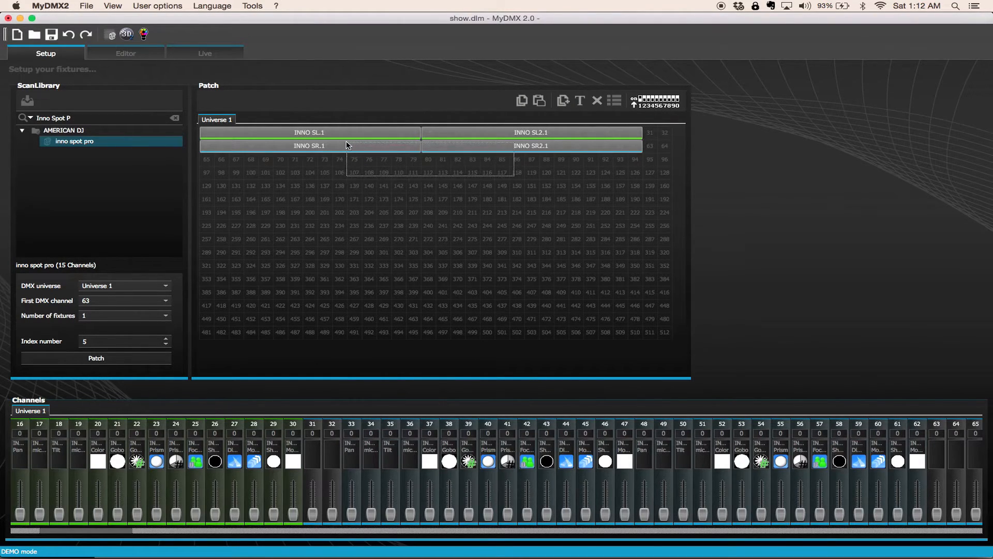
Step: Rename the INNO SR.1 fixture to Inno SR
{"action": "right_click", "coordinate": [346, 145]}
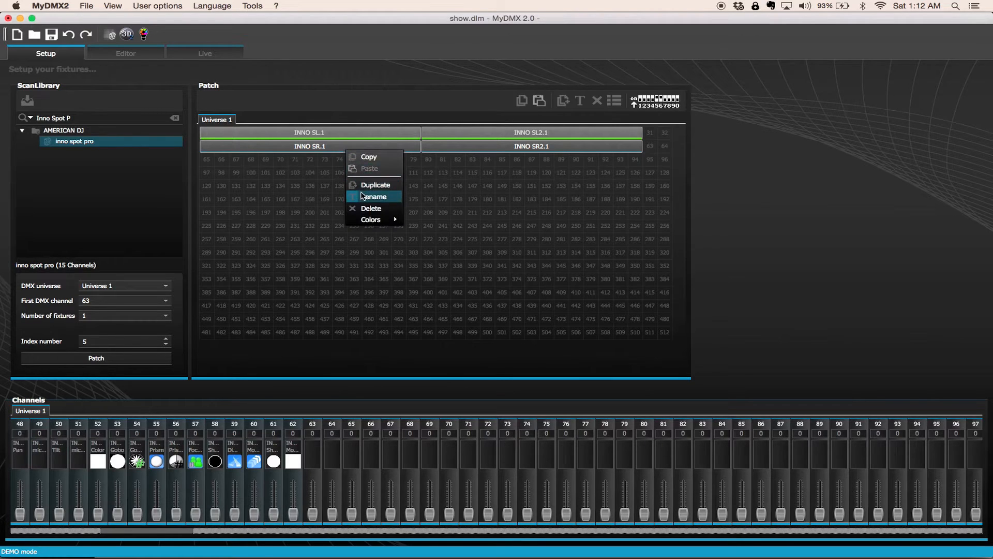
{"action": "left_click", "coordinate": [375, 196]}
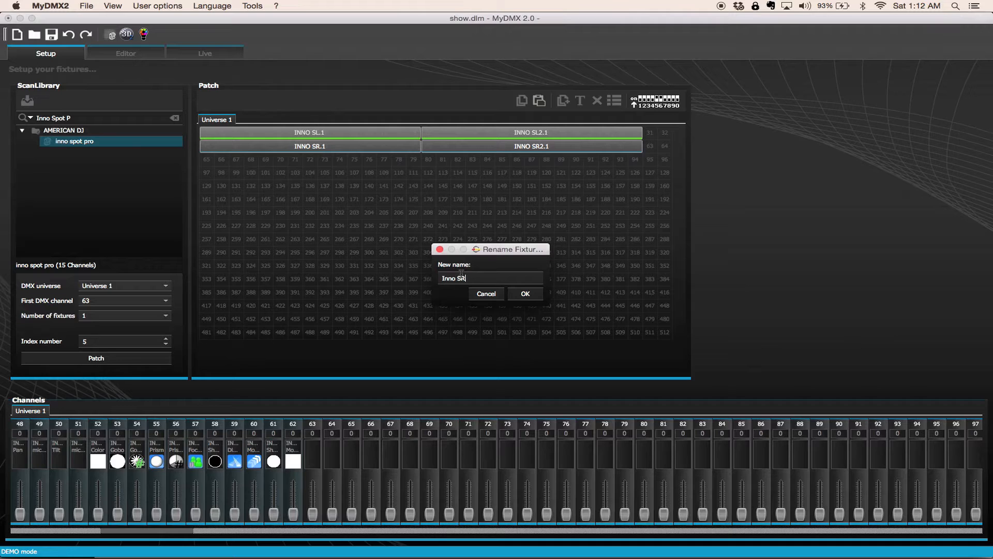
{"action": "left_click", "coordinate": [525, 293]}
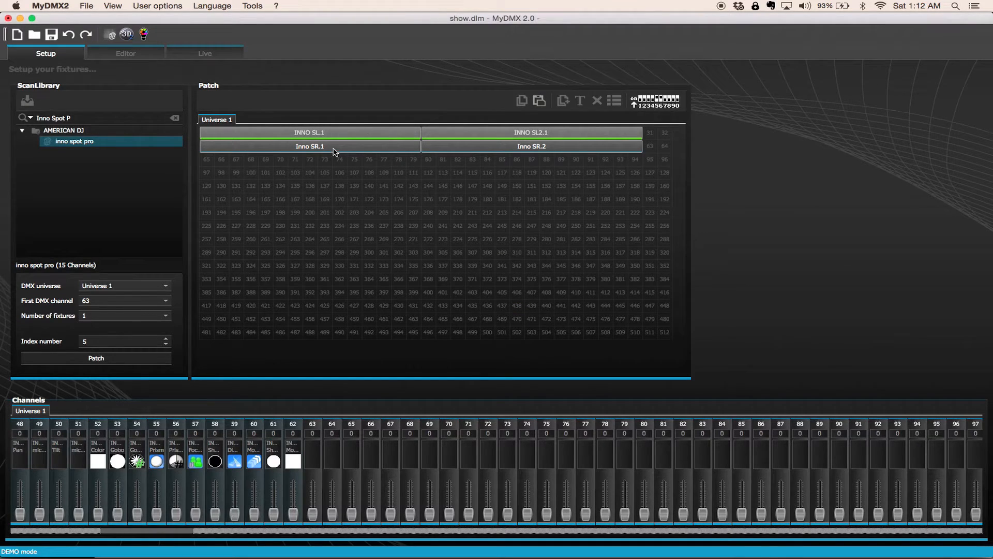
{"action": "left_click", "coordinate": [532, 132]}
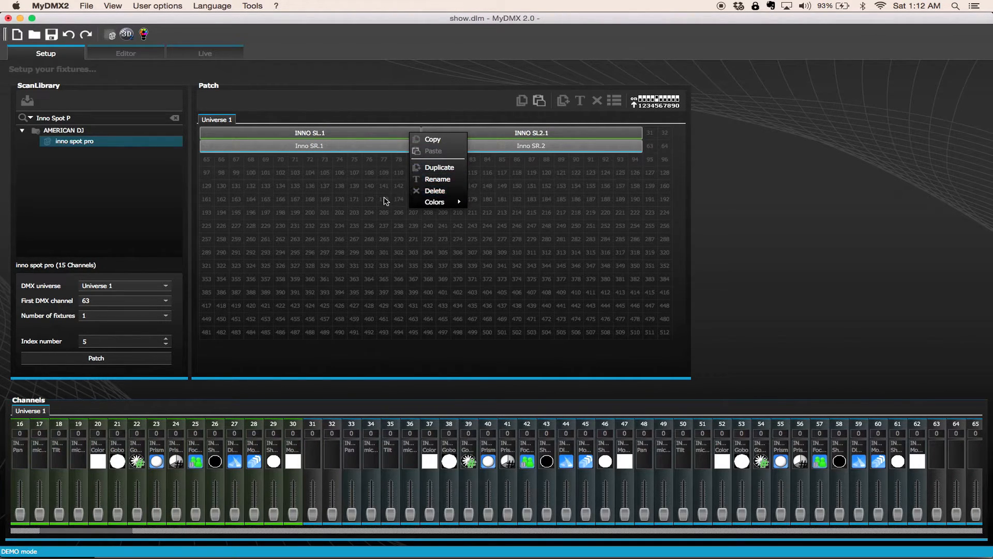
{"action": "left_click", "coordinate": [374, 201]}
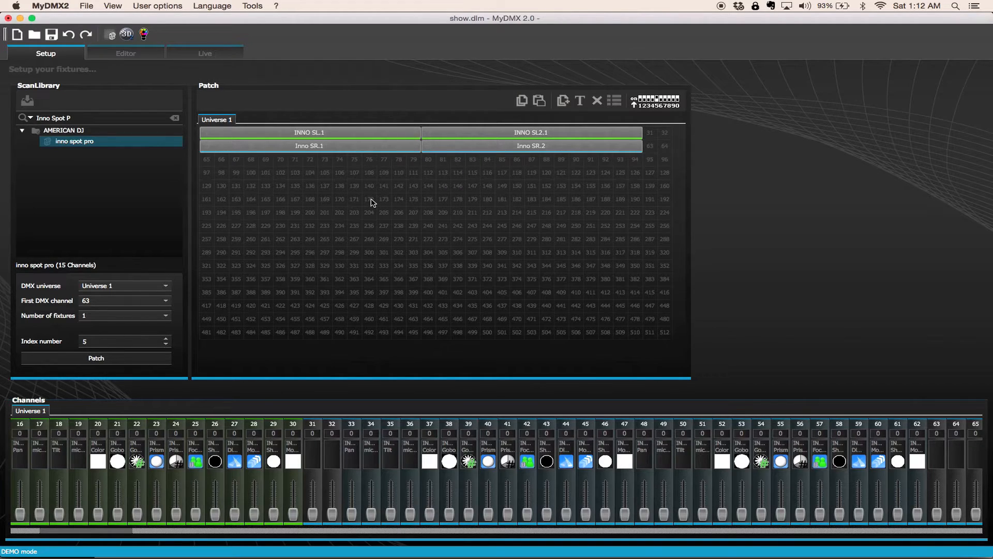
{"action": "mouse_move", "coordinate": [536, 129]}
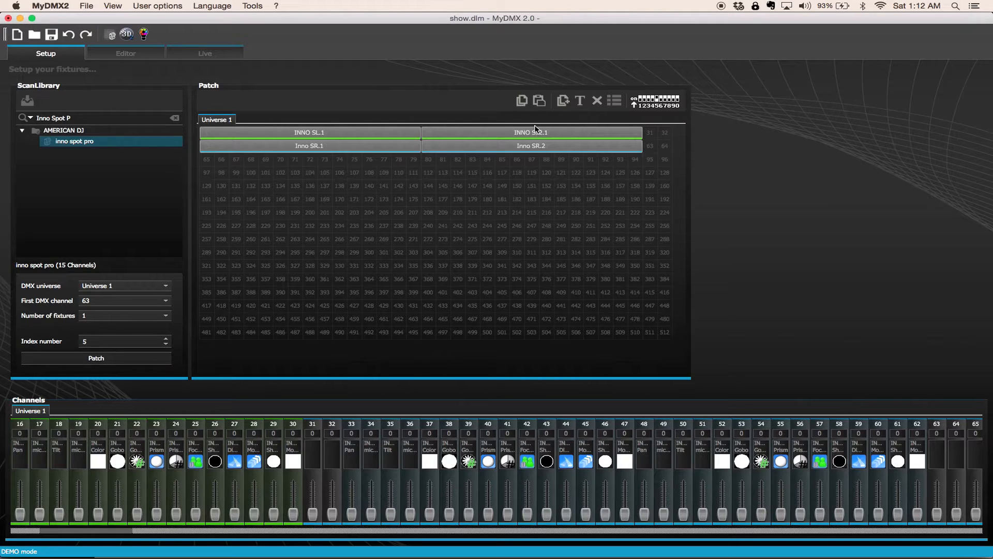
Step: Rename the INNO SL2.1 fixture through its options menu
{"action": "right_click", "coordinate": [532, 132]}
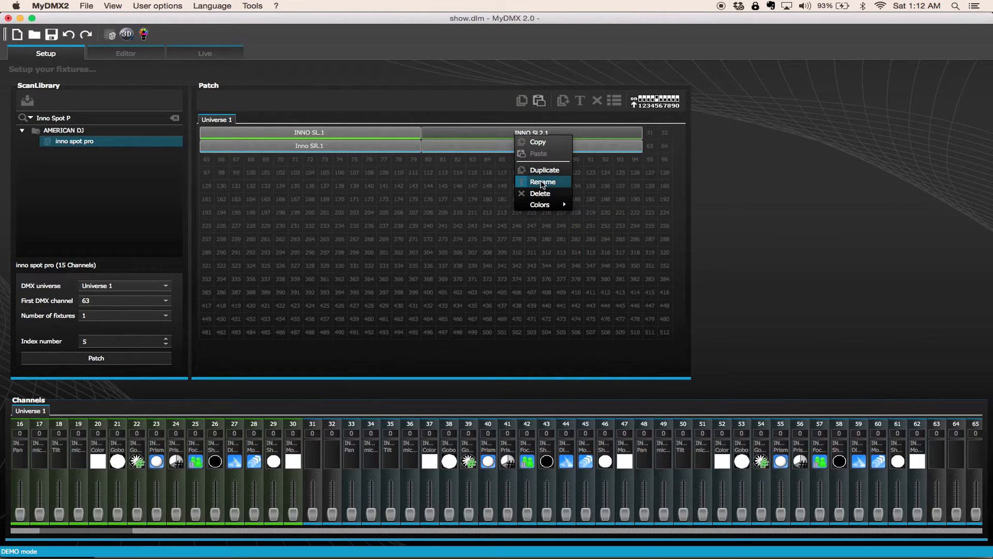
{"action": "left_click", "coordinate": [543, 181]}
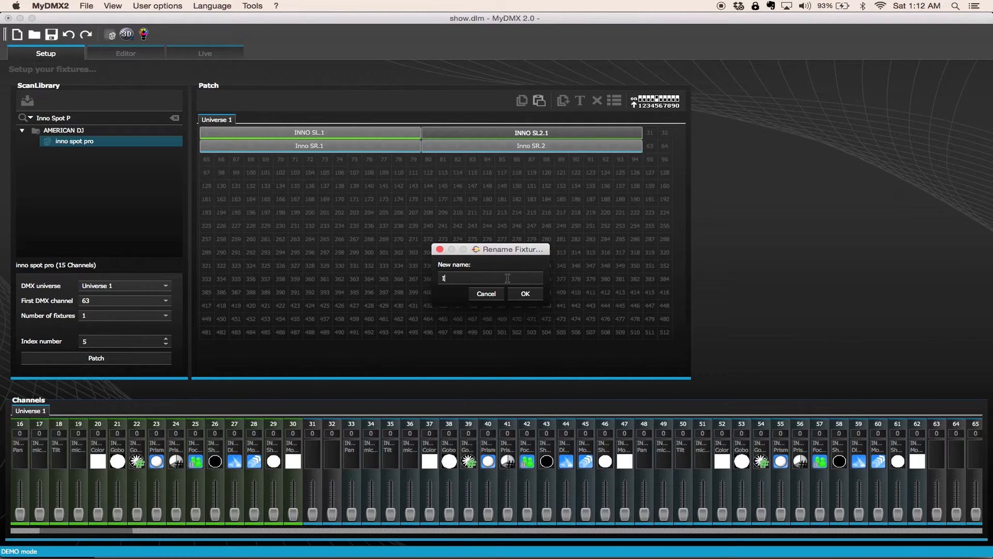
{"action": "left_click", "coordinate": [525, 294]}
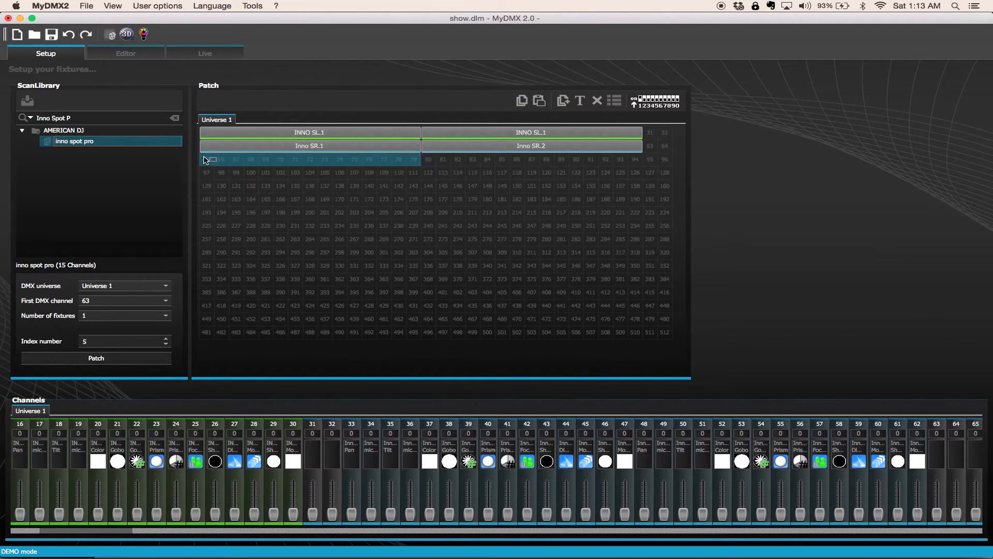
Step: Patch an inno spot pro at channel 65, then delete the stray inno spot pro.5
{"action": "left_click", "coordinate": [96, 358]}
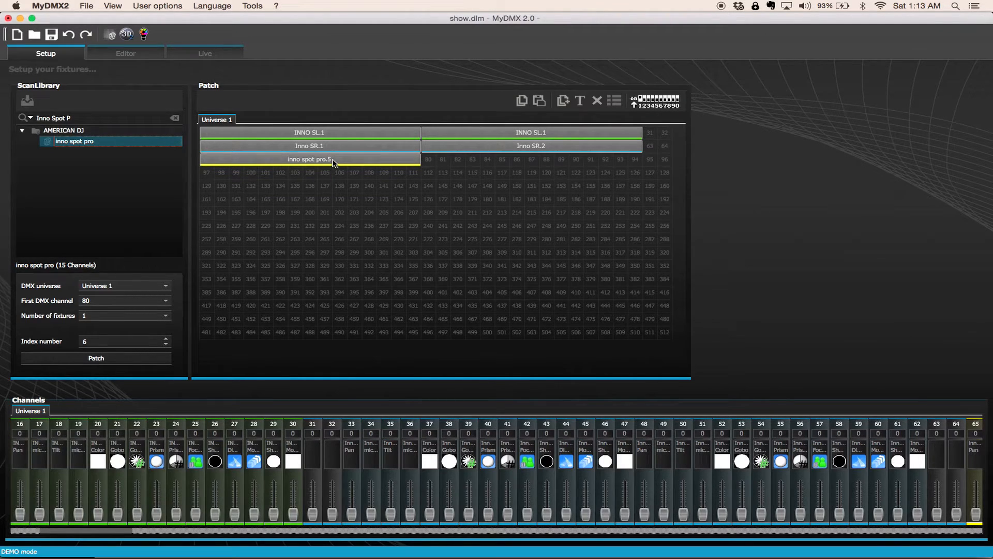
{"action": "mouse_move", "coordinate": [321, 161]}
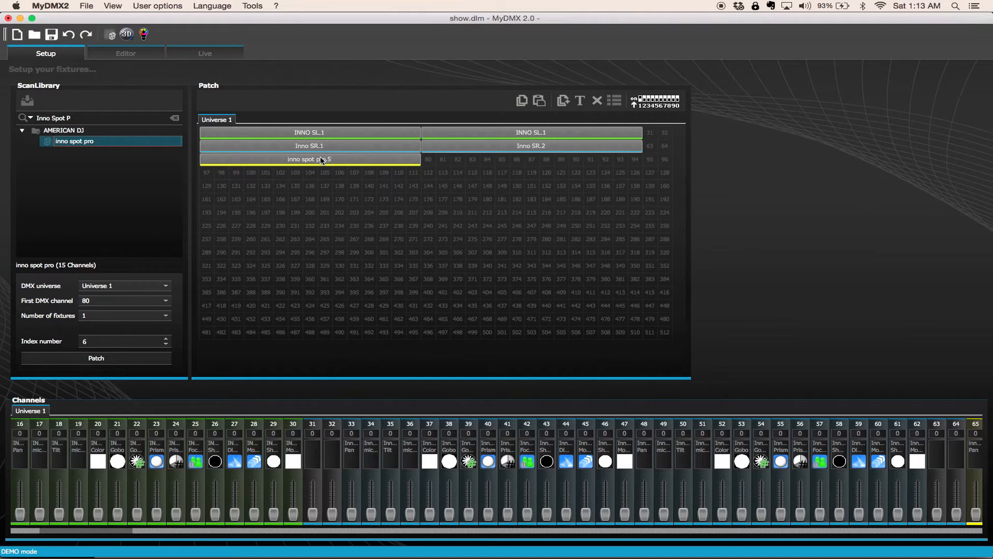
{"action": "right_click", "coordinate": [321, 159]}
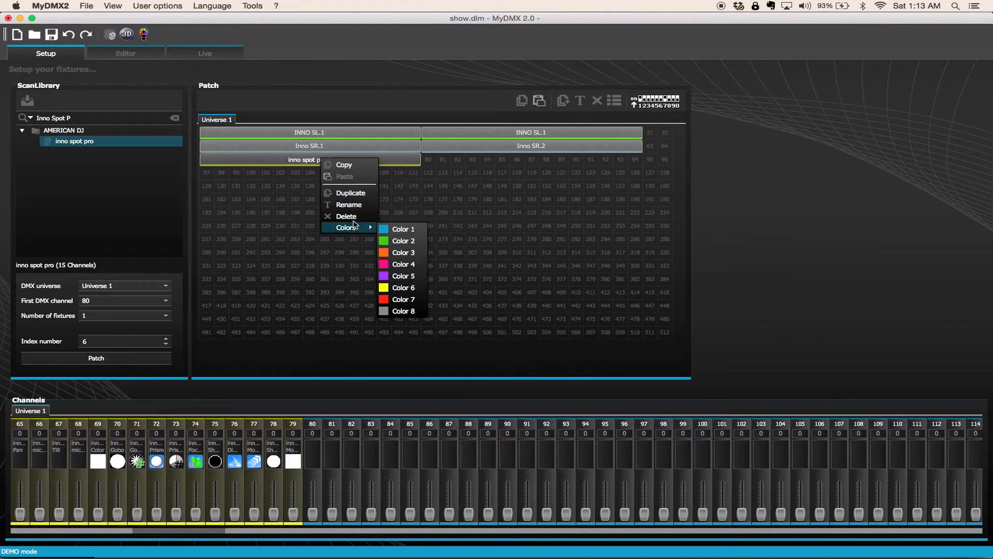
{"action": "mouse_move", "coordinate": [346, 216]}
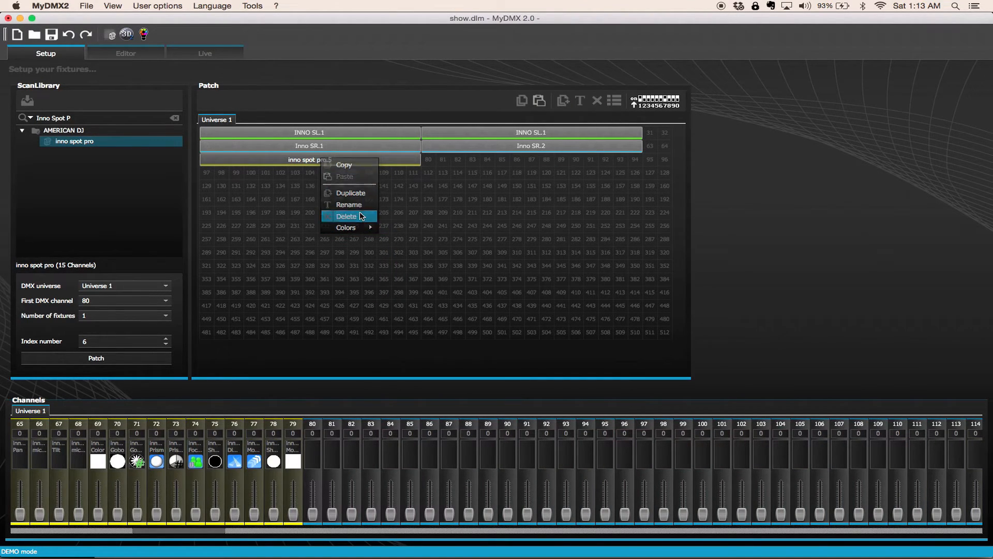
{"action": "left_click", "coordinate": [346, 216]}
{"action": "type", "text": "1"}
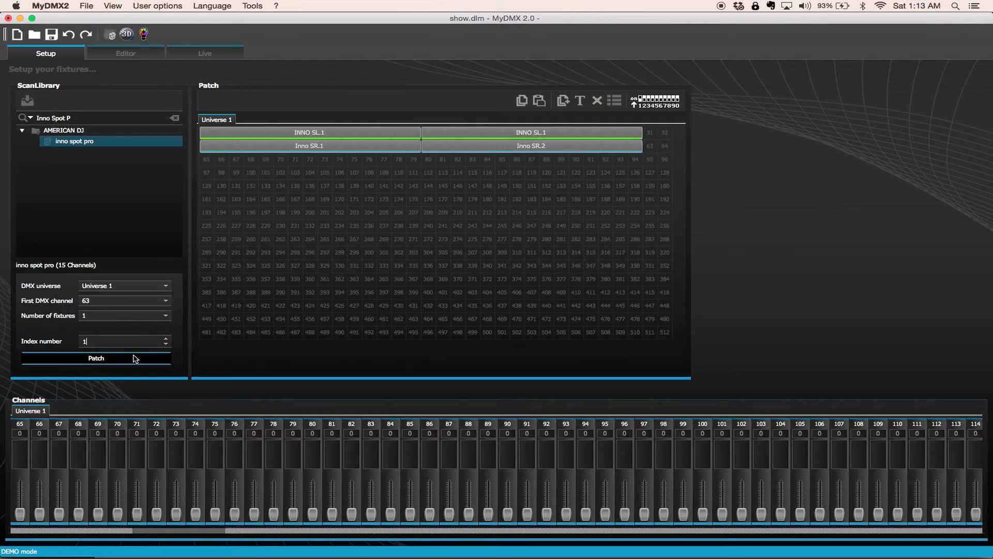
Step: Patch two inno spot pro fixtures from channel 63 and rename one of them
{"action": "left_click", "coordinate": [96, 358]}
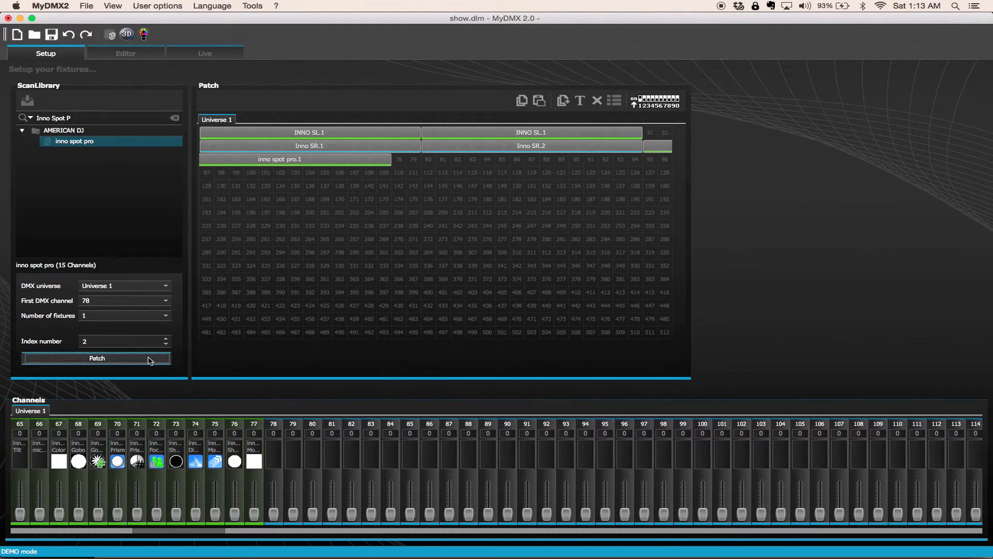
{"action": "left_click", "coordinate": [96, 358]}
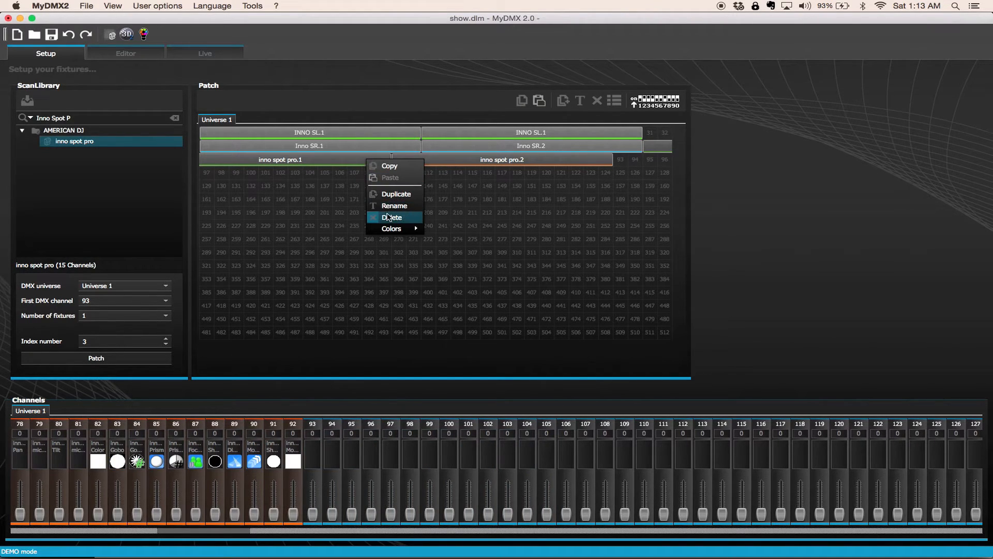
{"action": "left_click", "coordinate": [394, 205]}
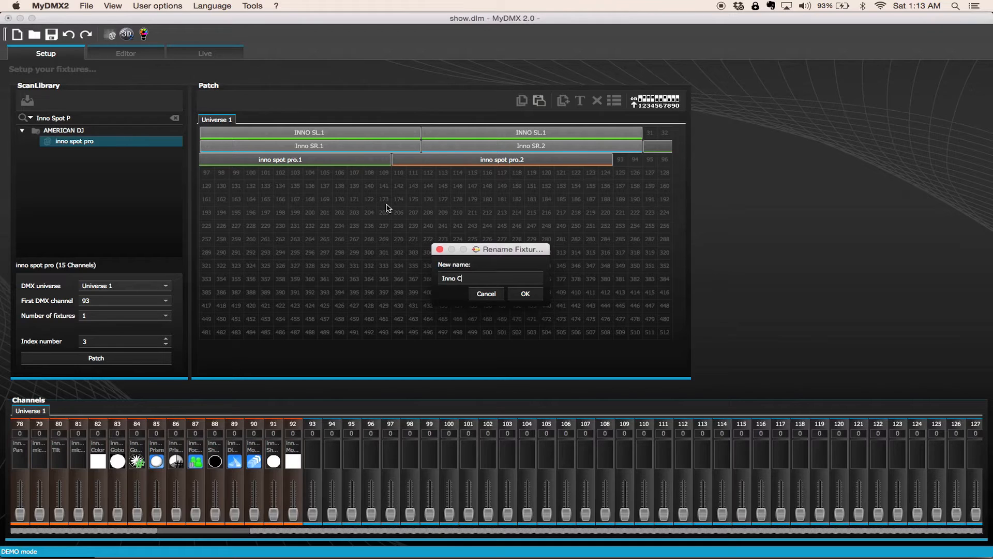
{"action": "left_click", "coordinate": [525, 293]}
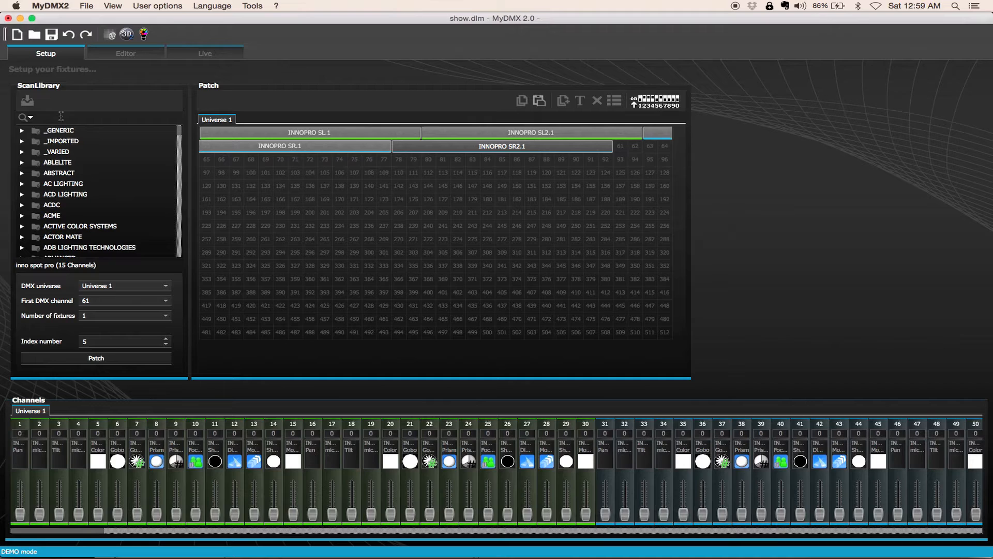
Step: Search the library for MEGA TRIPAR and expand the mega tripar profile's modes
{"action": "type", "text": "MEGA TRIP"}
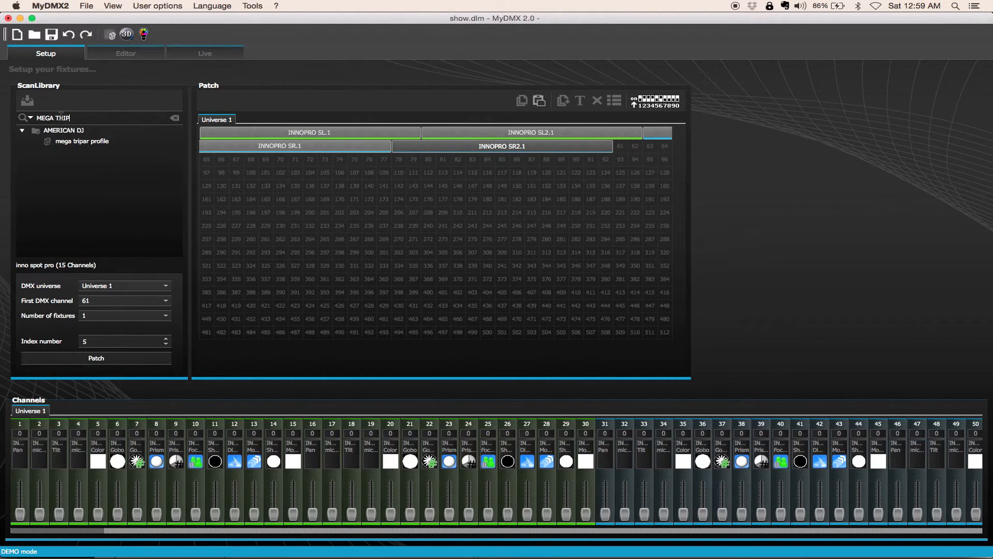
{"action": "left_click", "coordinate": [81, 141]}
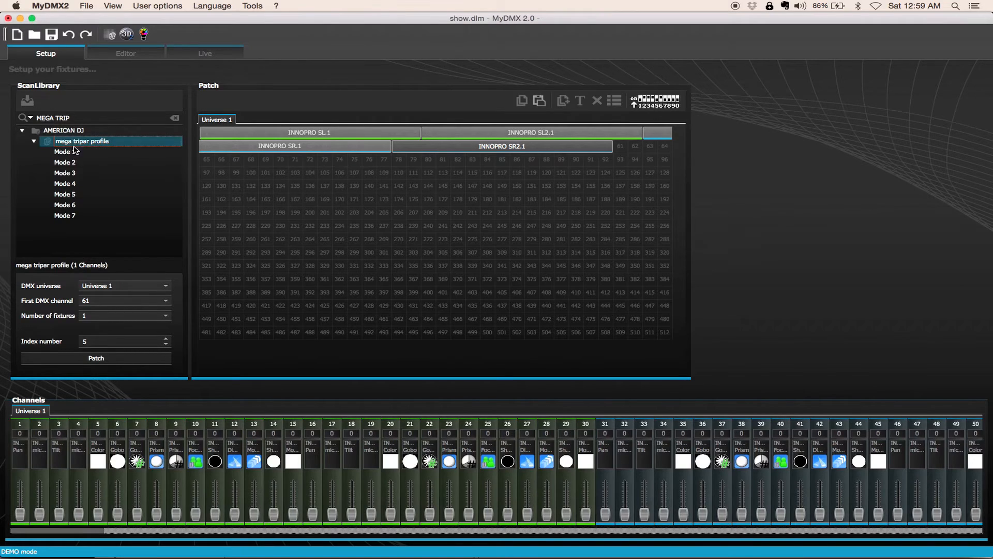
{"action": "left_click", "coordinate": [65, 215]}
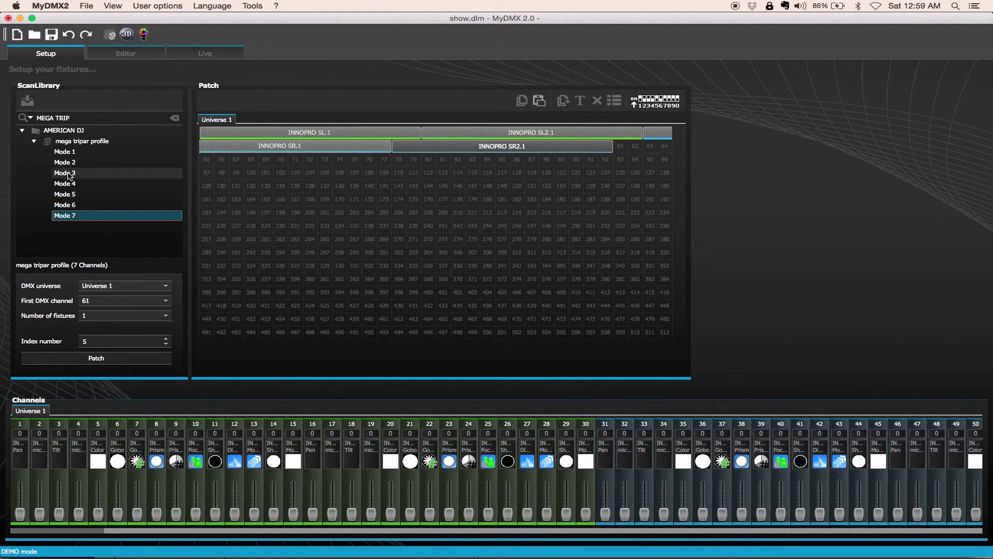
Step: Step through Modes 1 to 6 and settle on the 7-channel Mode 7
{"action": "left_click", "coordinate": [64, 151]}
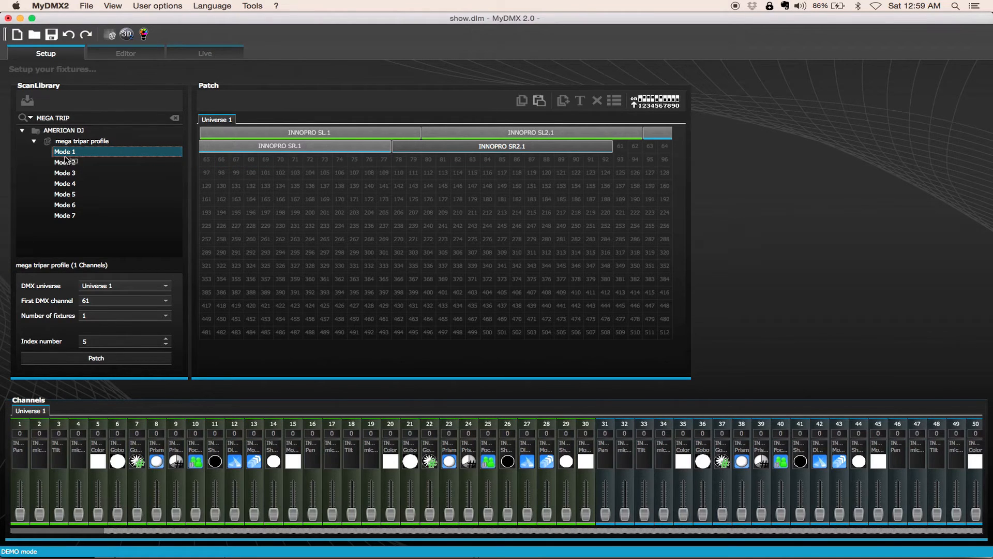
{"action": "left_click", "coordinate": [64, 162]}
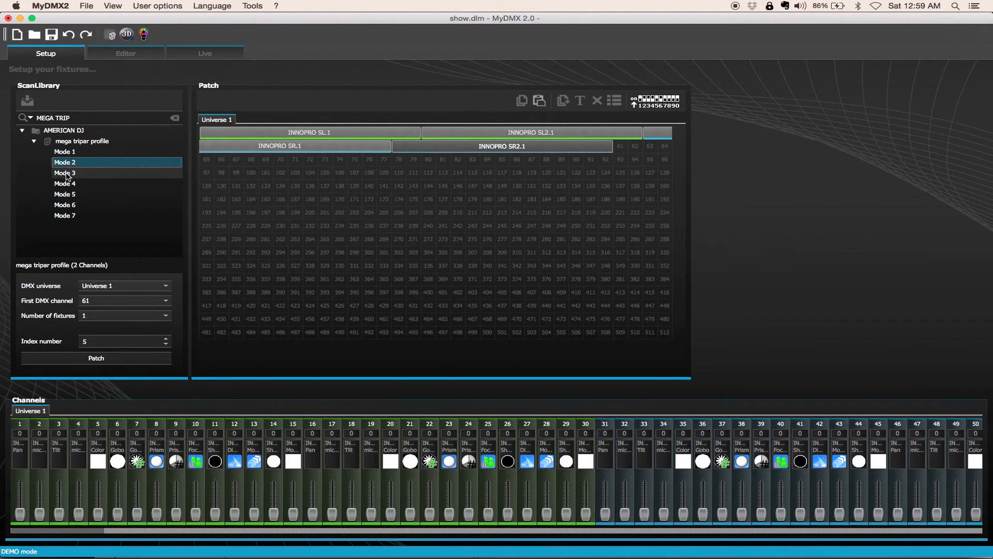
{"action": "left_click", "coordinate": [64, 173]}
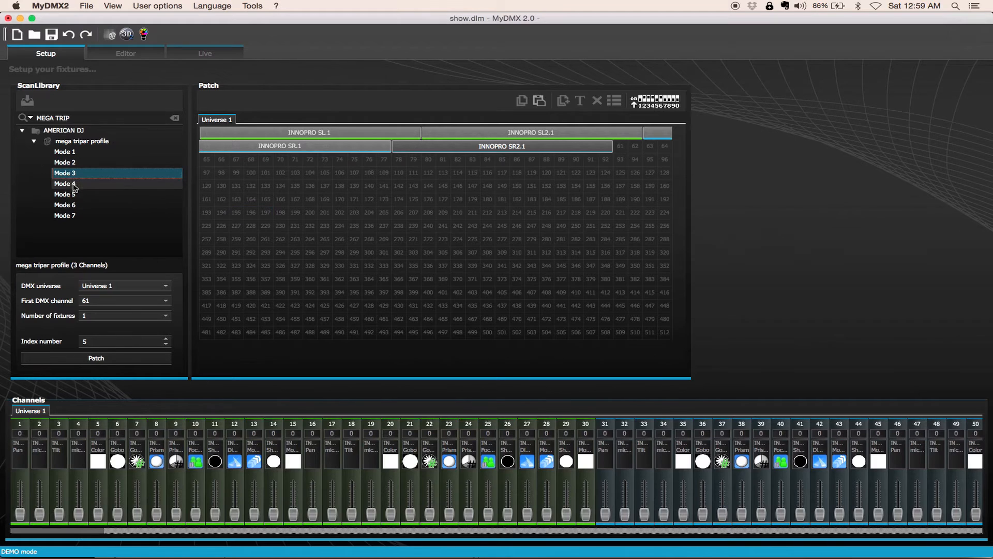
{"action": "left_click", "coordinate": [64, 194]}
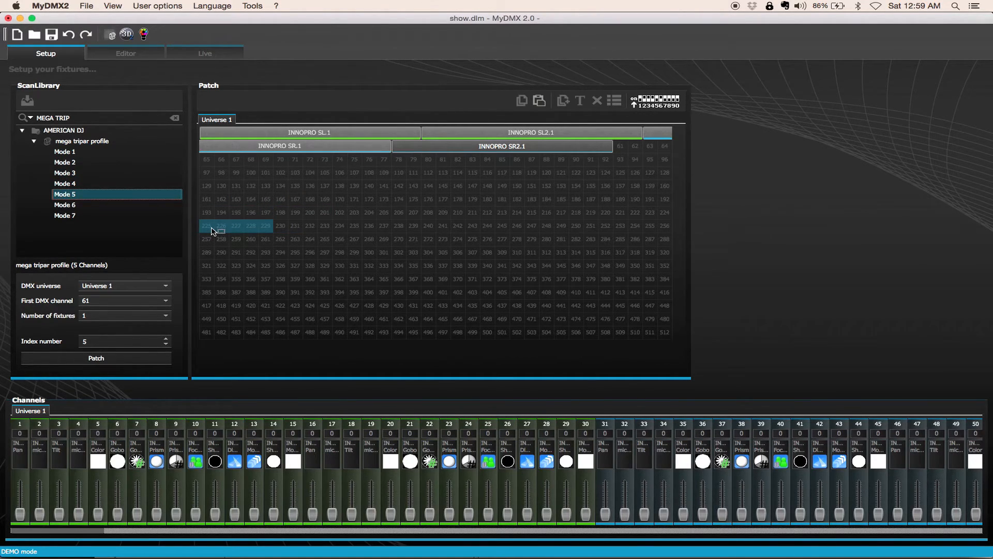
{"action": "left_click", "coordinate": [65, 205]}
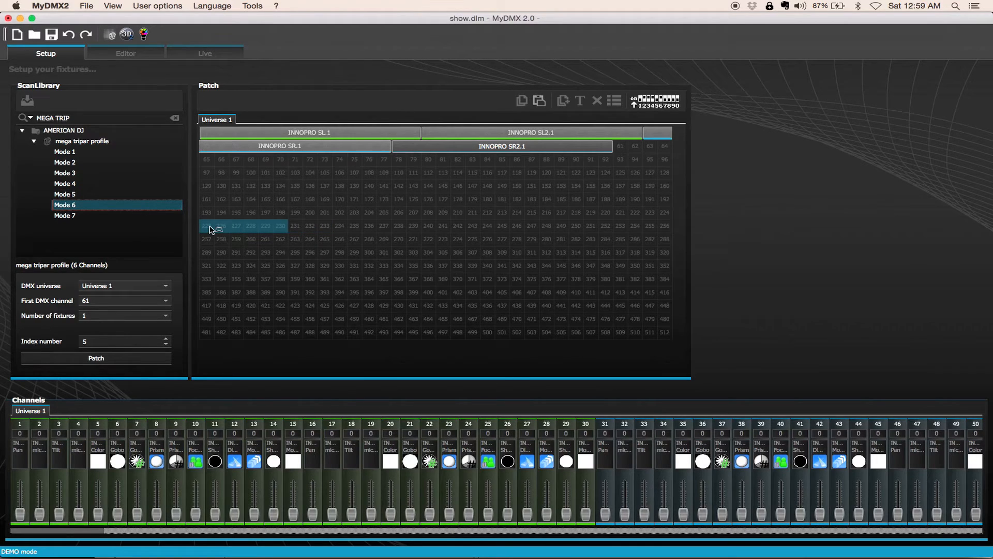
{"action": "left_click", "coordinate": [65, 216]}
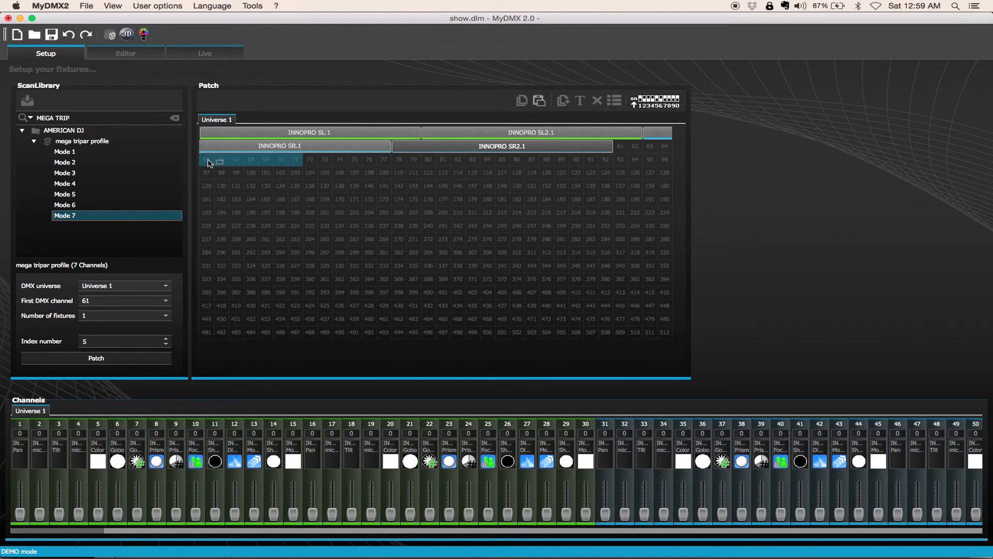
Step: Patch Mode 7 tripar fixtures at channels 65, 72, 79 and onward
{"action": "left_click", "coordinate": [96, 358]}
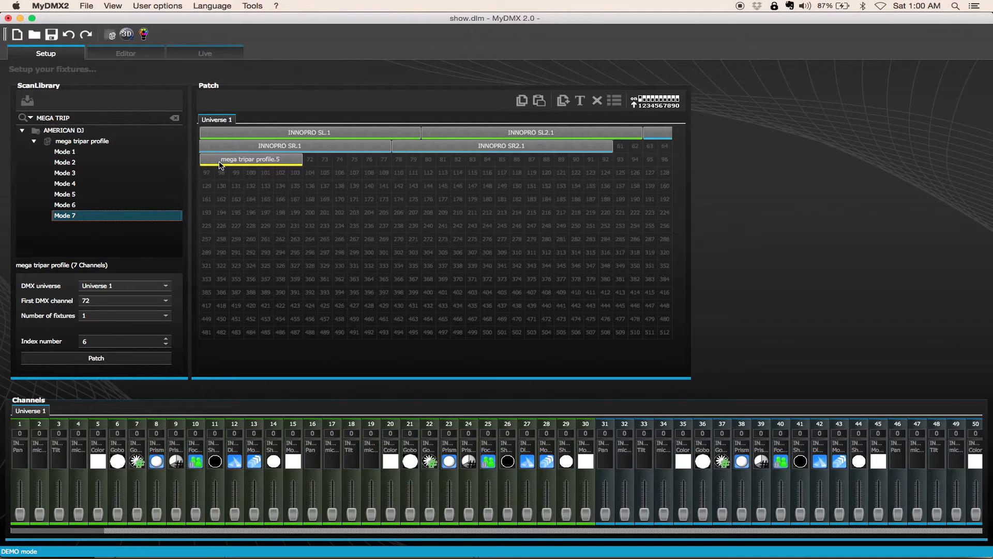
{"action": "mouse_move", "coordinate": [213, 164]}
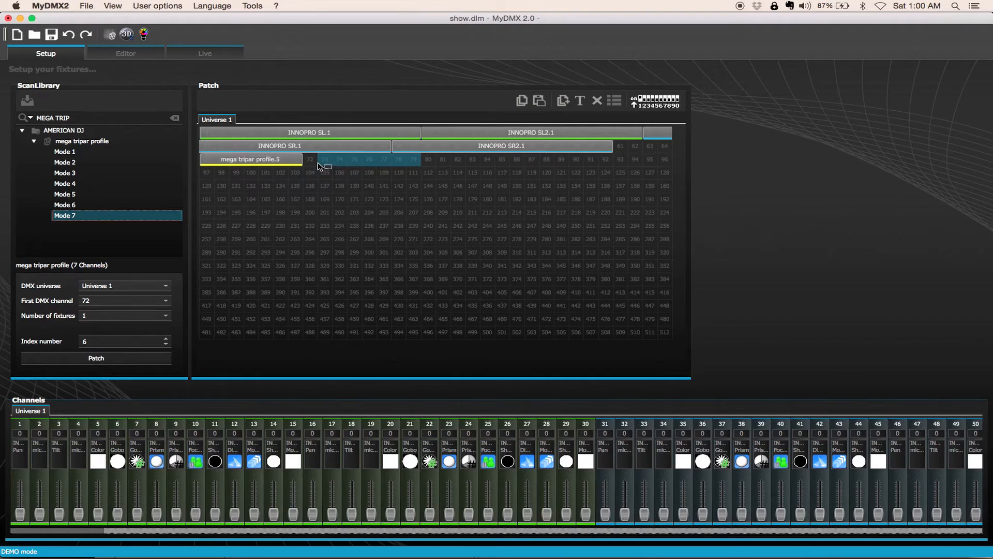
{"action": "left_click", "coordinate": [97, 358]}
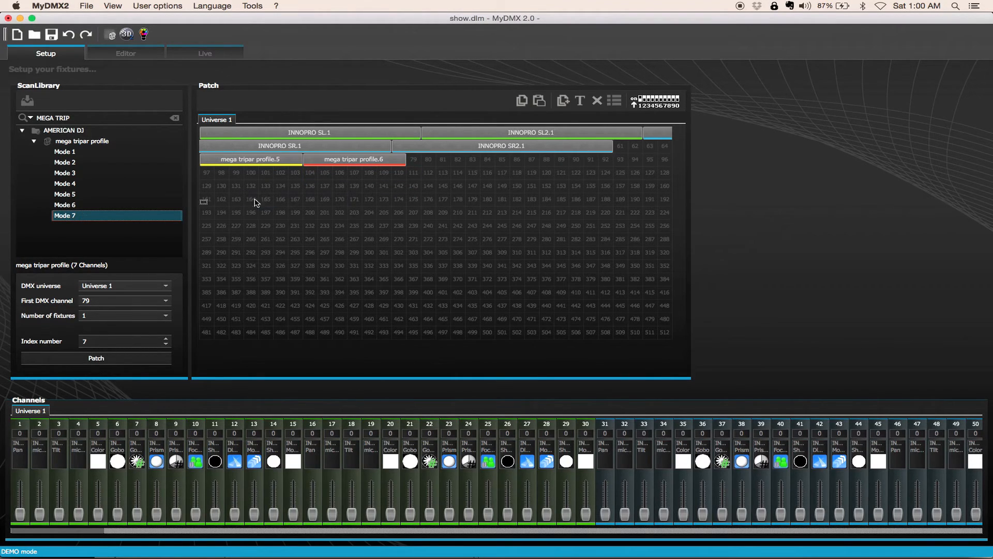
{"action": "left_click", "coordinate": [95, 357]}
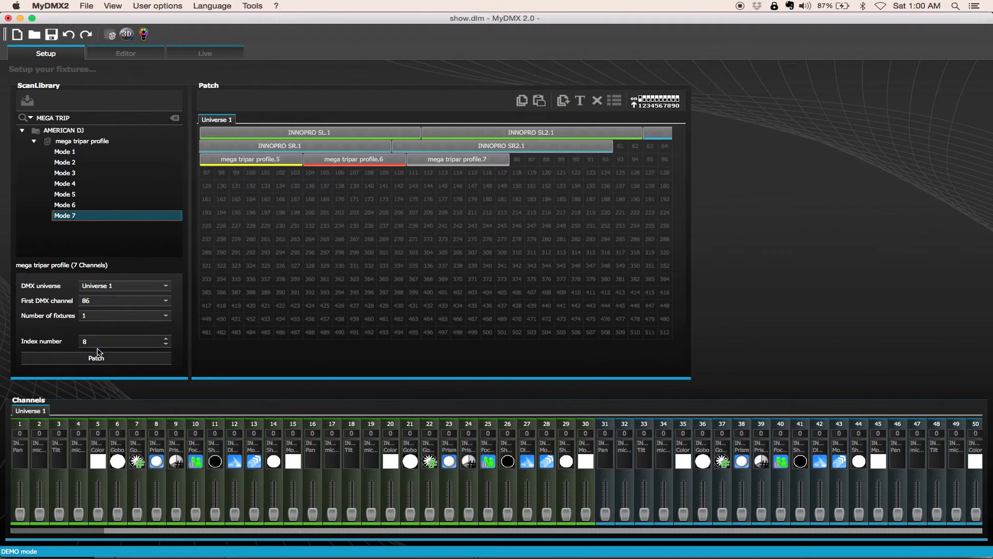
{"action": "left_click", "coordinate": [96, 358]}
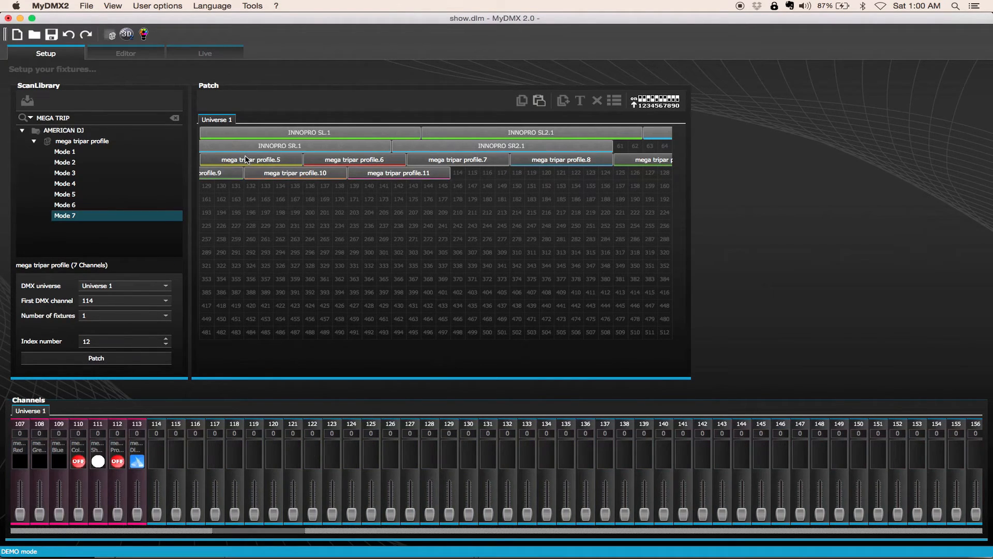
{"action": "right_click", "coordinate": [247, 159]}
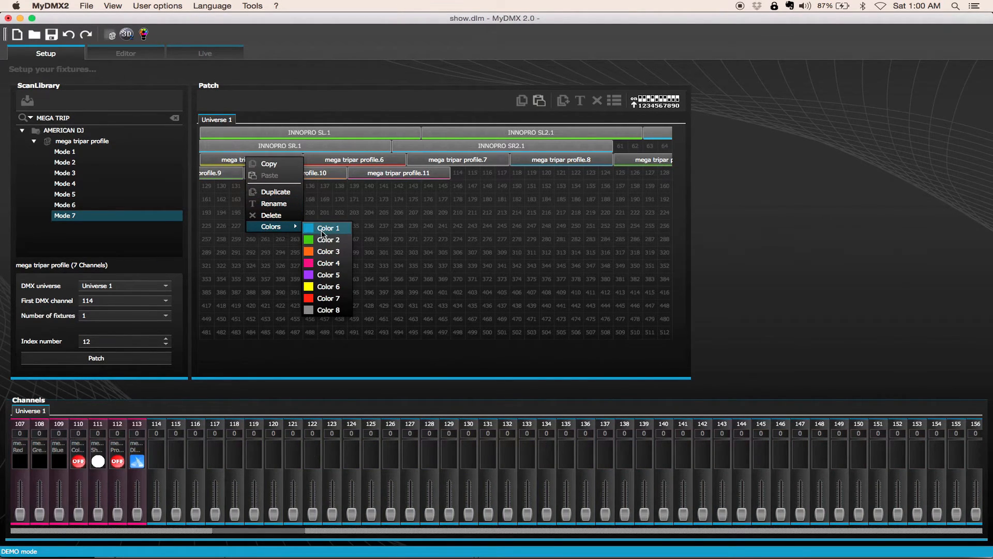
{"action": "left_click", "coordinate": [327, 228]}
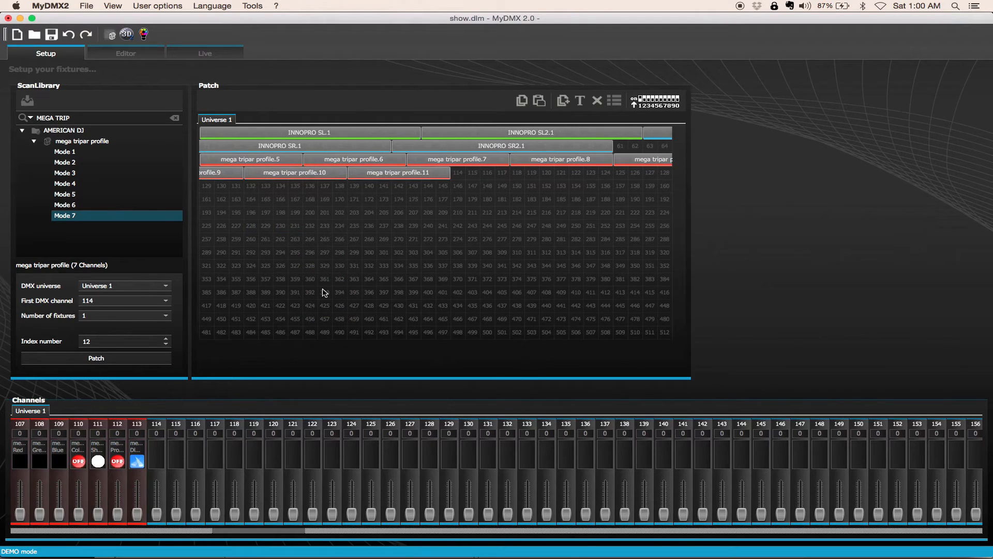
{"action": "mouse_move", "coordinate": [230, 212]}
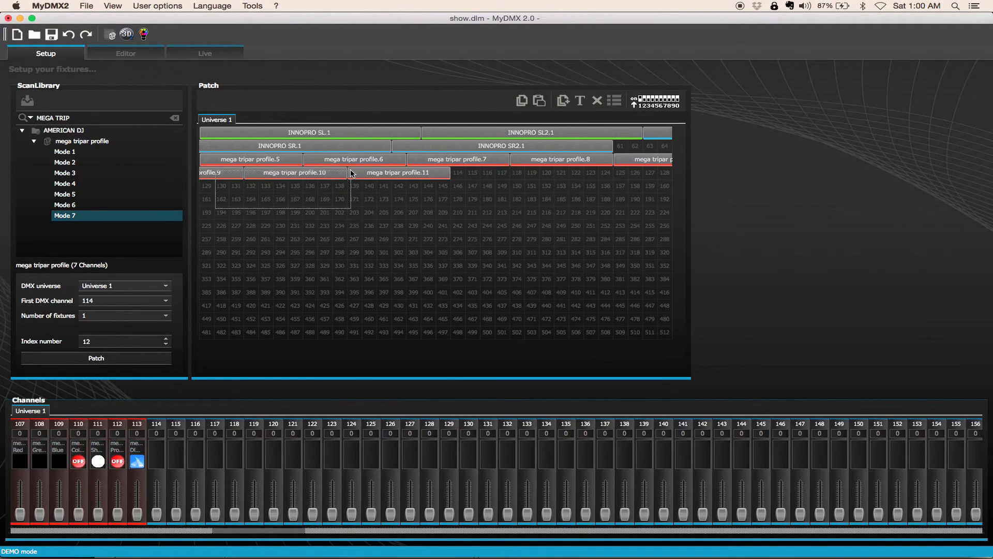
Step: Rename the mega tripar block to MEGATRIPAR, giving MEGATRIPAR.1 through .7
{"action": "right_click", "coordinate": [637, 161]}
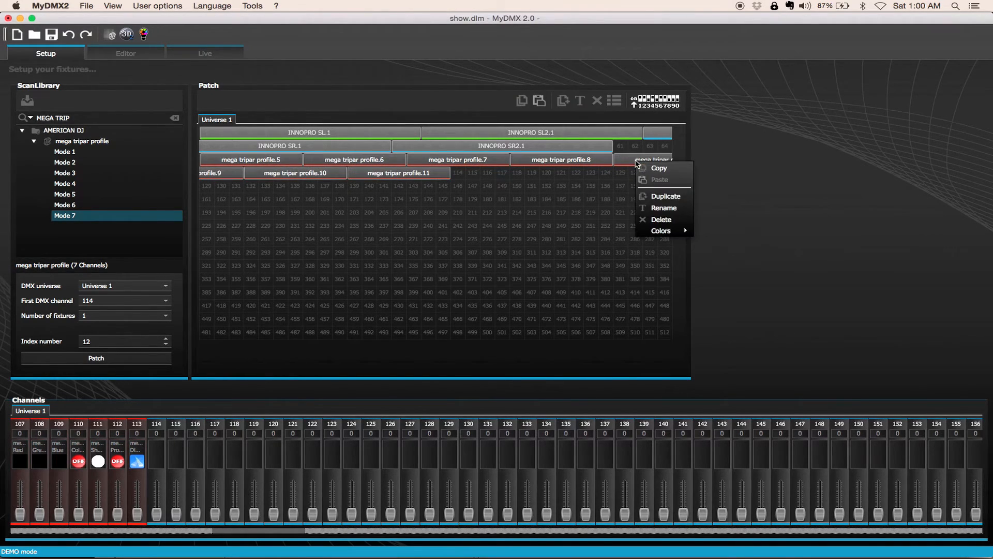
{"action": "left_click", "coordinate": [664, 207]}
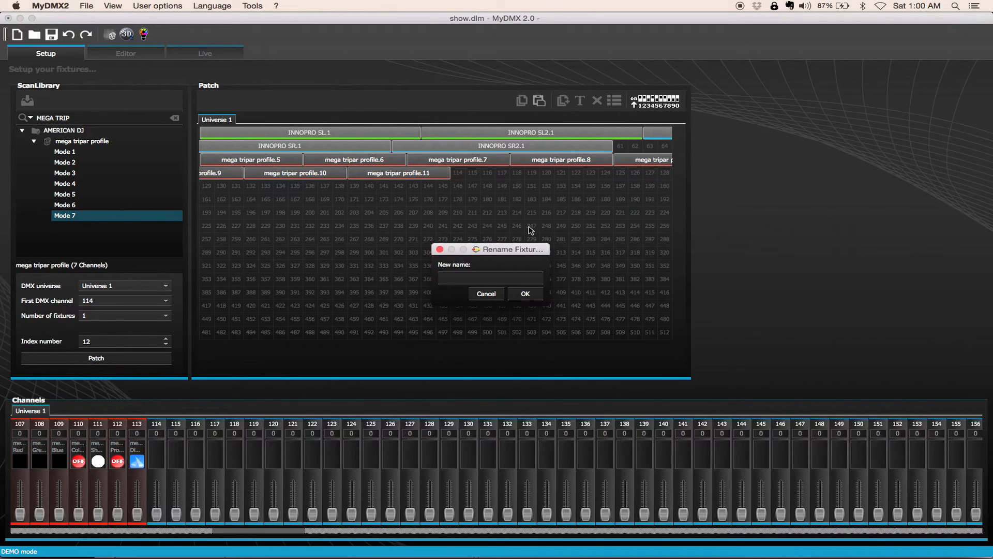
{"action": "type", "text": "MEGATRIPAR"}
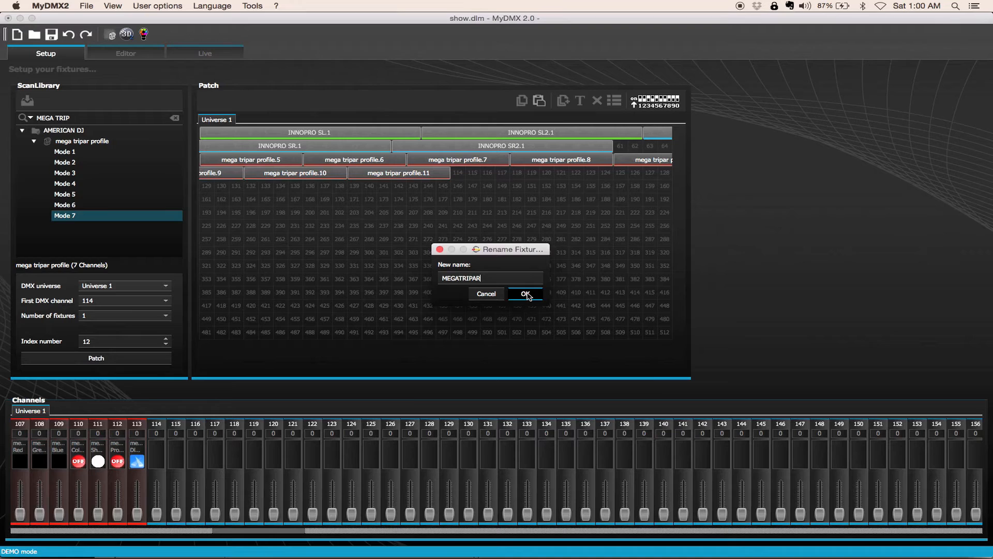
{"action": "left_click", "coordinate": [525, 294]}
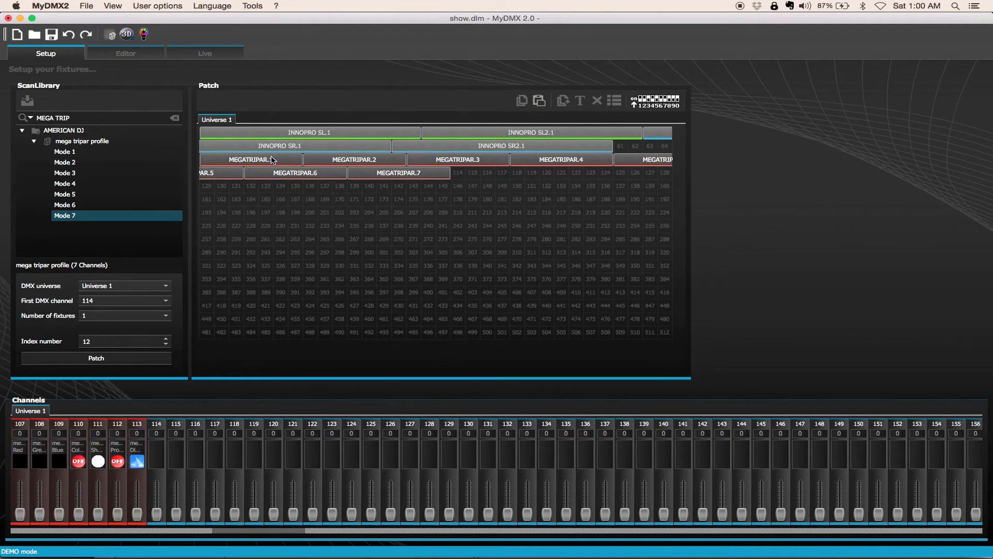
{"action": "mouse_move", "coordinate": [463, 146]}
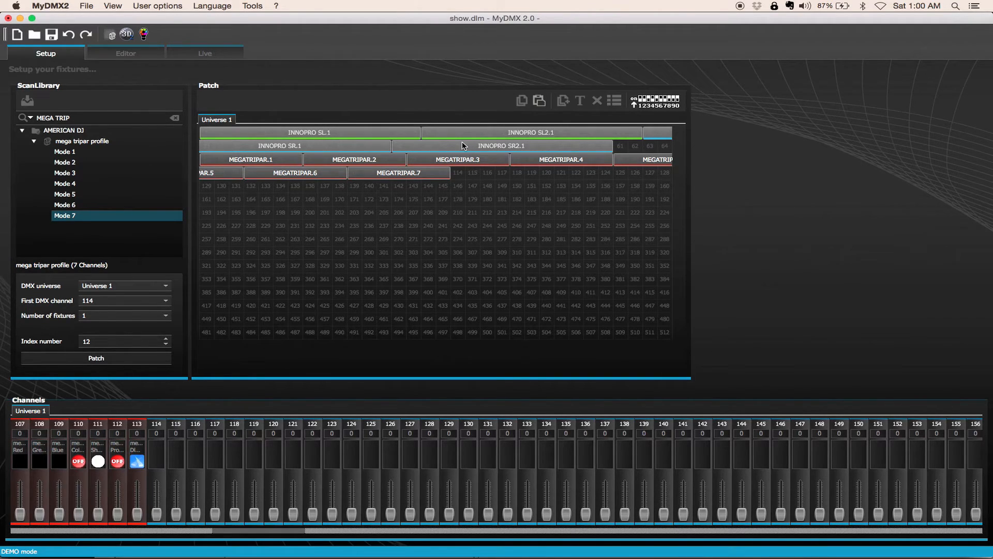
{"action": "mouse_move", "coordinate": [340, 152]}
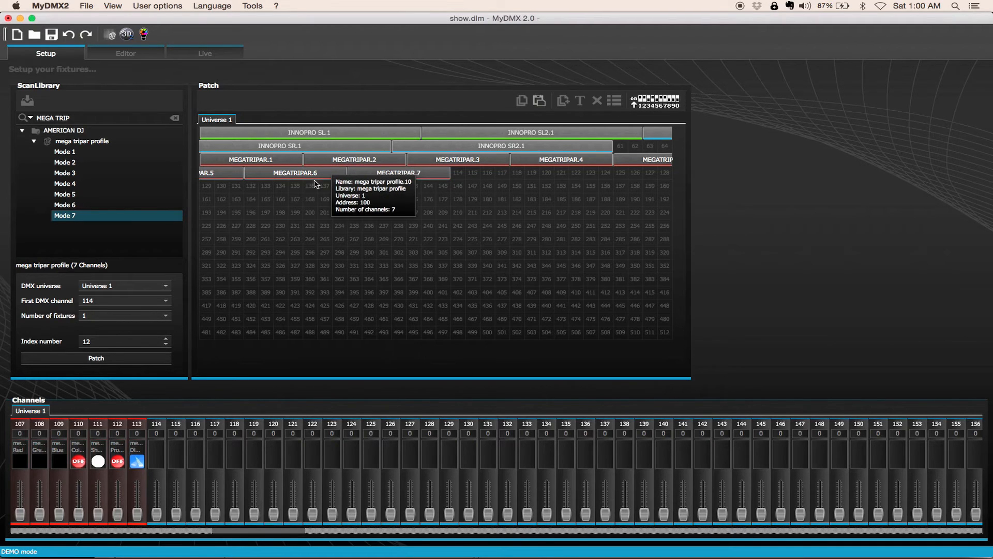
{"action": "mouse_move", "coordinate": [352, 200]}
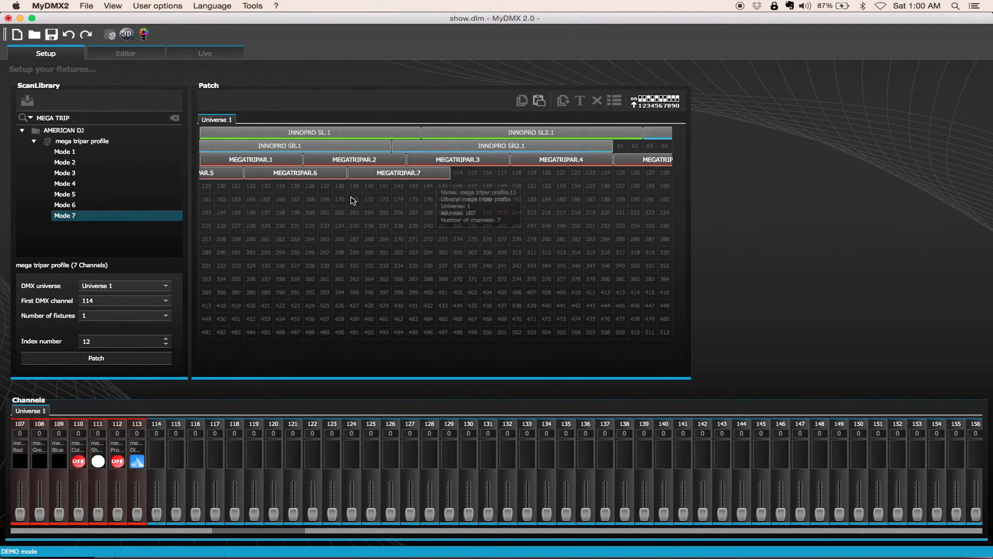
{"action": "mouse_move", "coordinate": [227, 198]}
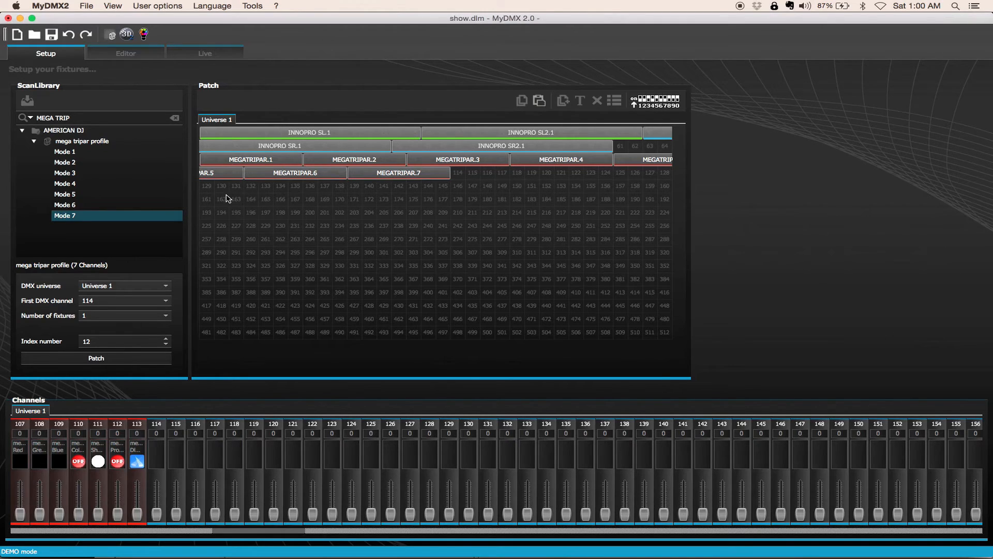
{"action": "right_click", "coordinate": [658, 159]}
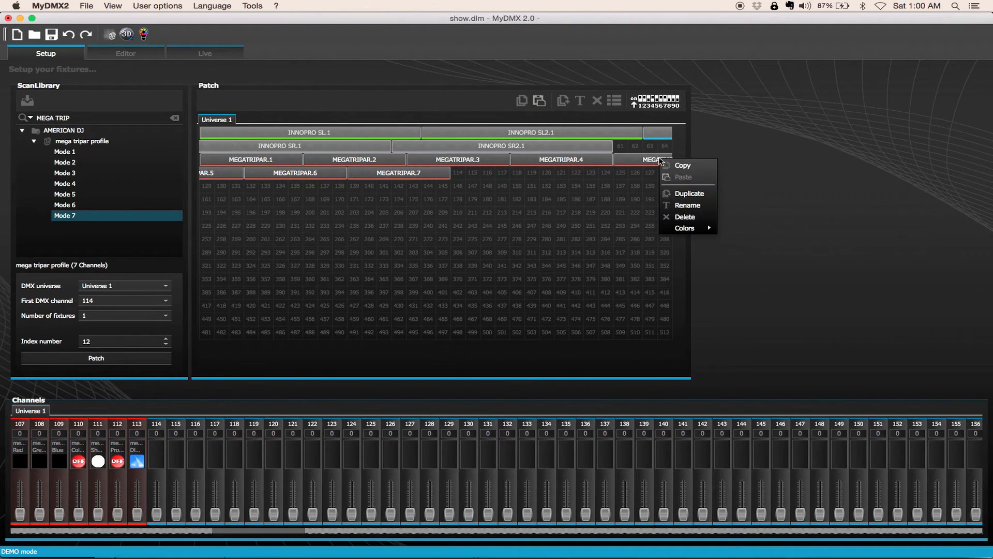
{"action": "mouse_move", "coordinate": [693, 179]}
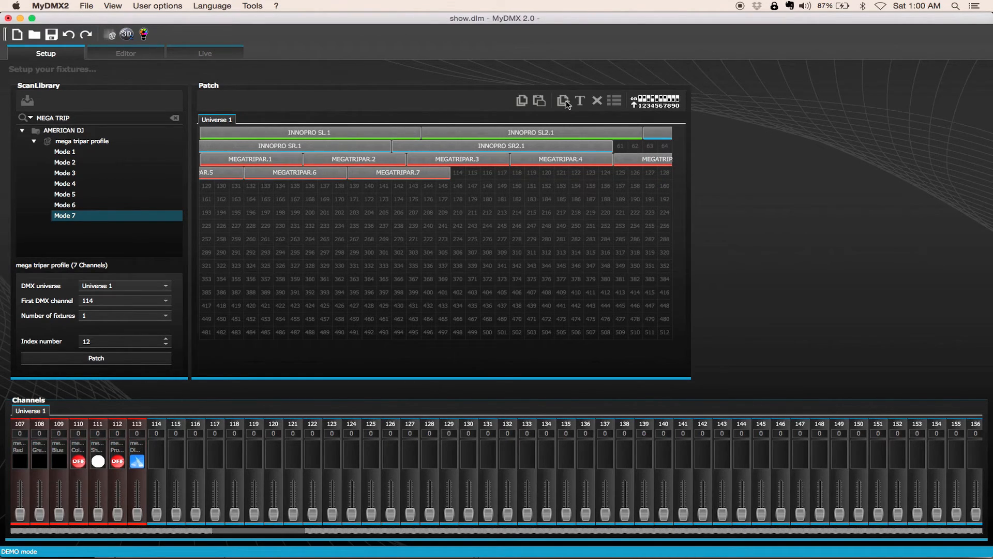
{"action": "mouse_move", "coordinate": [522, 101]}
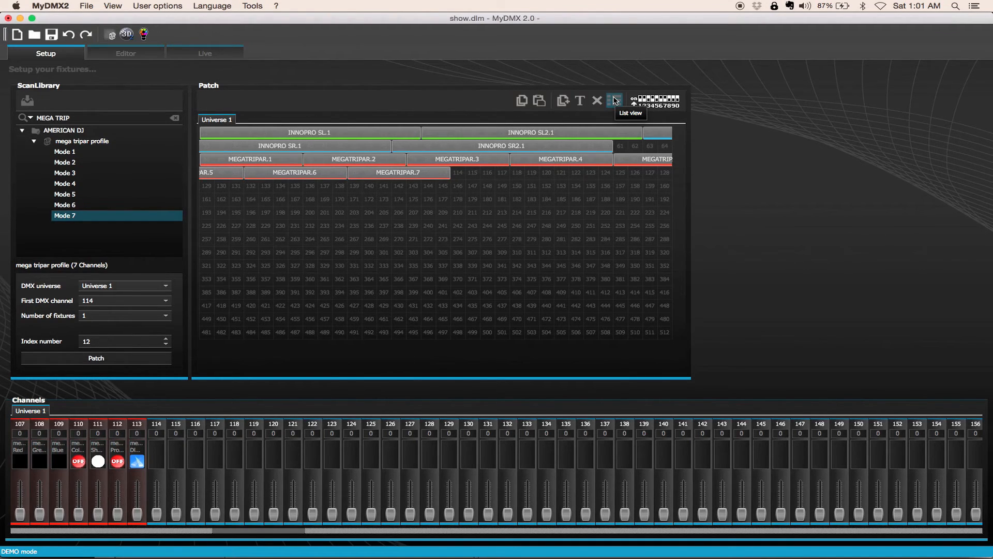
Step: Switch the patch to list view, expand INNOPRO SL.1's fifteen channels, then collapse them
{"action": "left_click", "coordinate": [615, 100]}
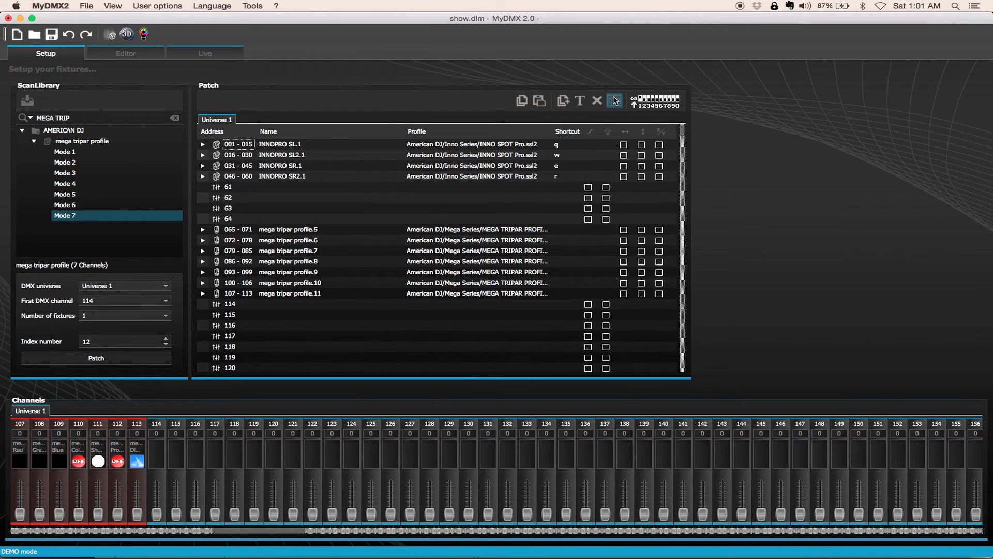
{"action": "left_click", "coordinate": [203, 145]}
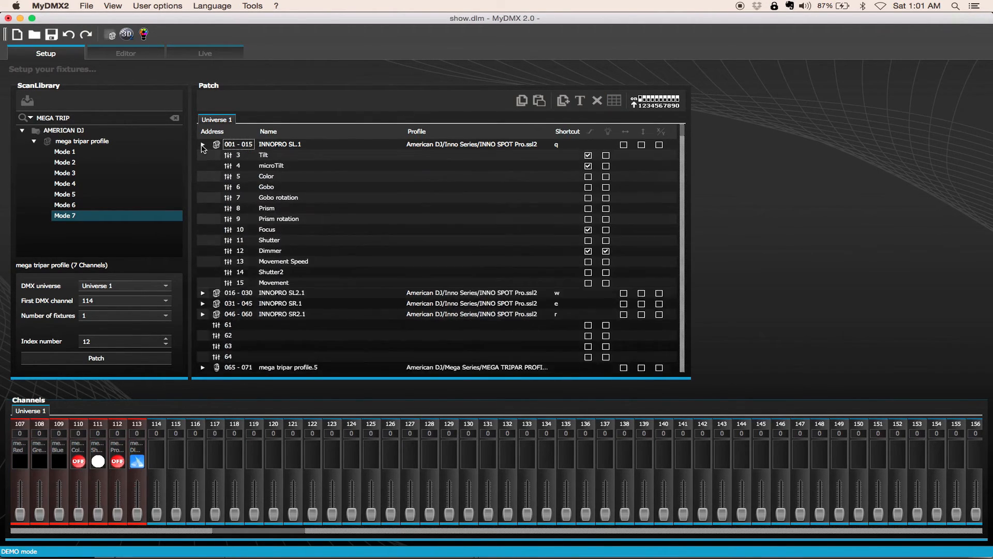
{"action": "left_click", "coordinate": [204, 144]}
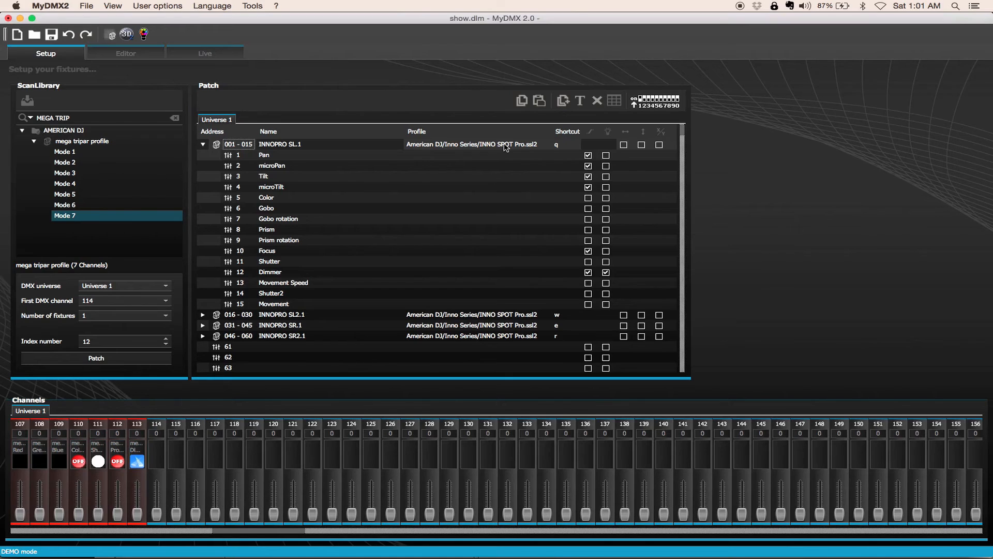
{"action": "mouse_move", "coordinate": [543, 138]}
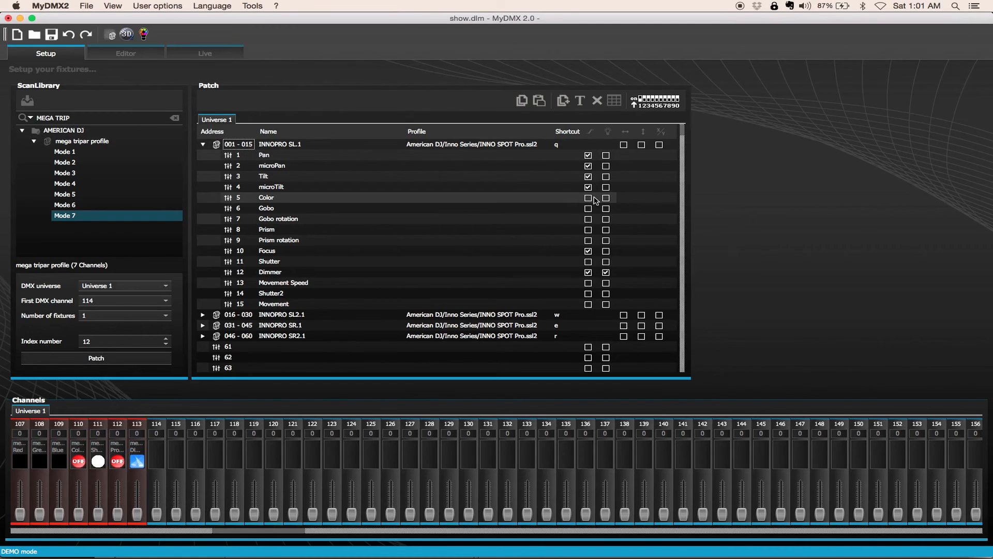
{"action": "mouse_move", "coordinate": [606, 133]}
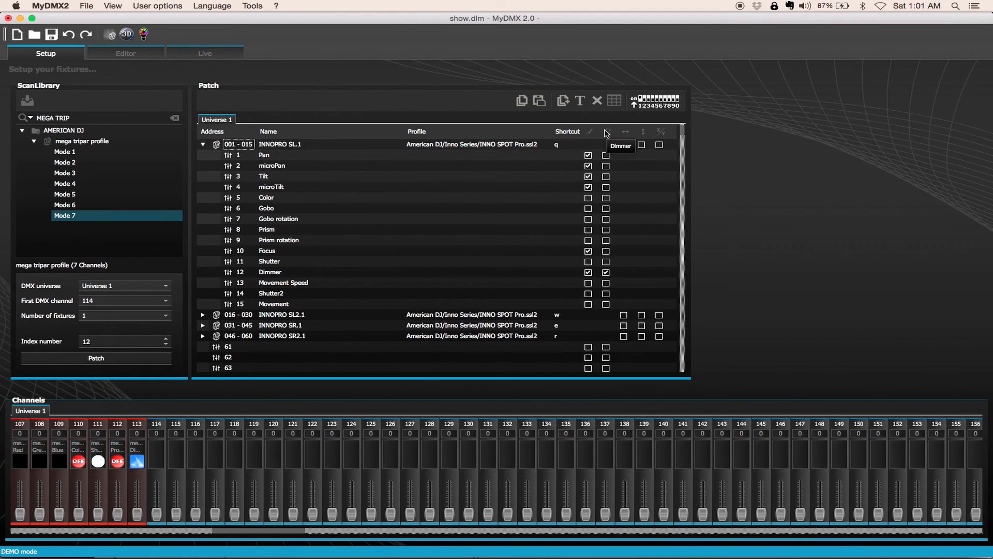
{"action": "mouse_move", "coordinate": [626, 140]}
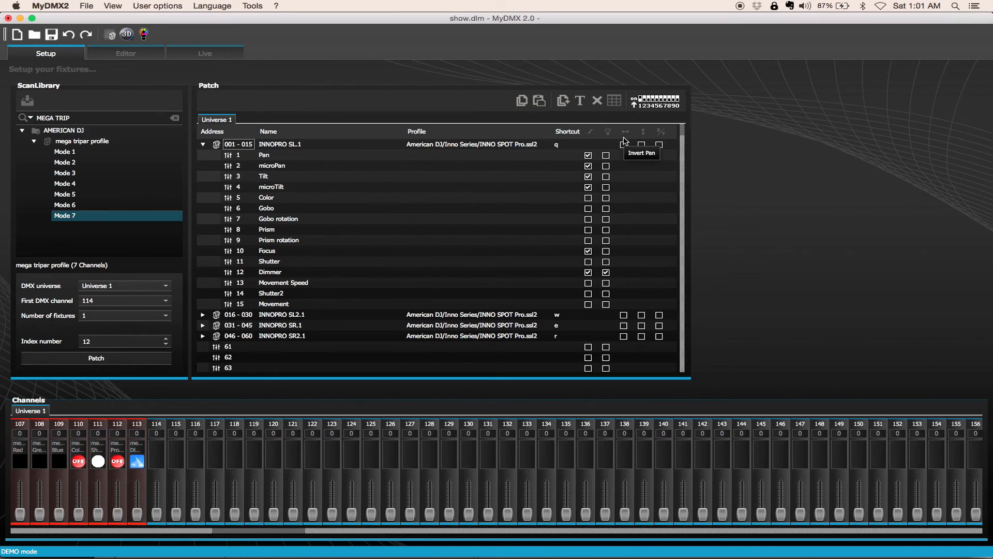
{"action": "mouse_move", "coordinate": [657, 131]}
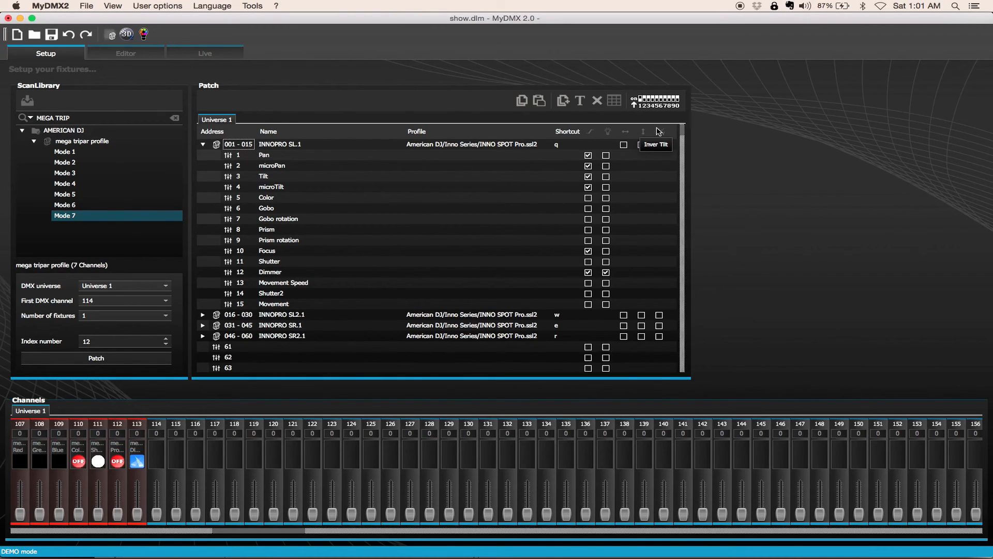
{"action": "mouse_move", "coordinate": [659, 131]}
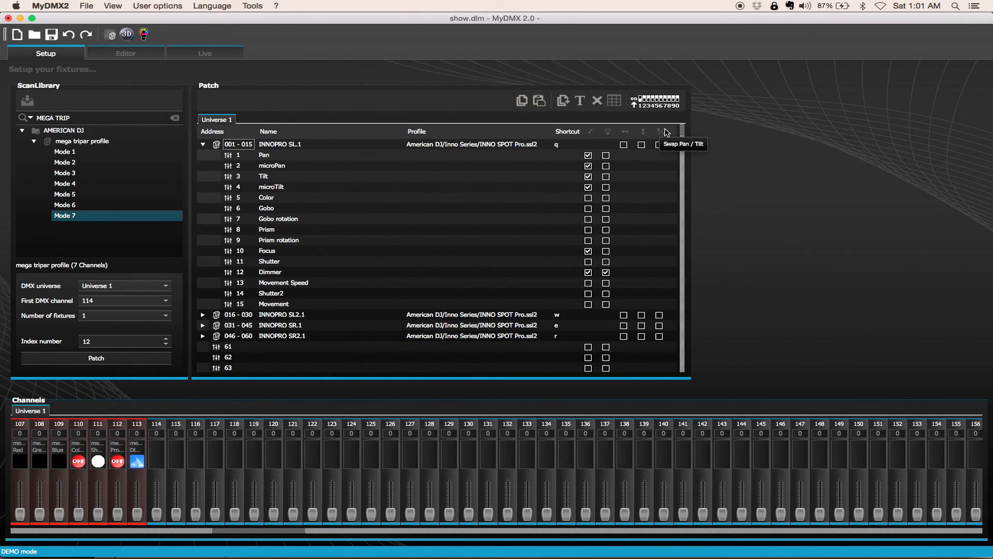
{"action": "left_click", "coordinate": [203, 144]}
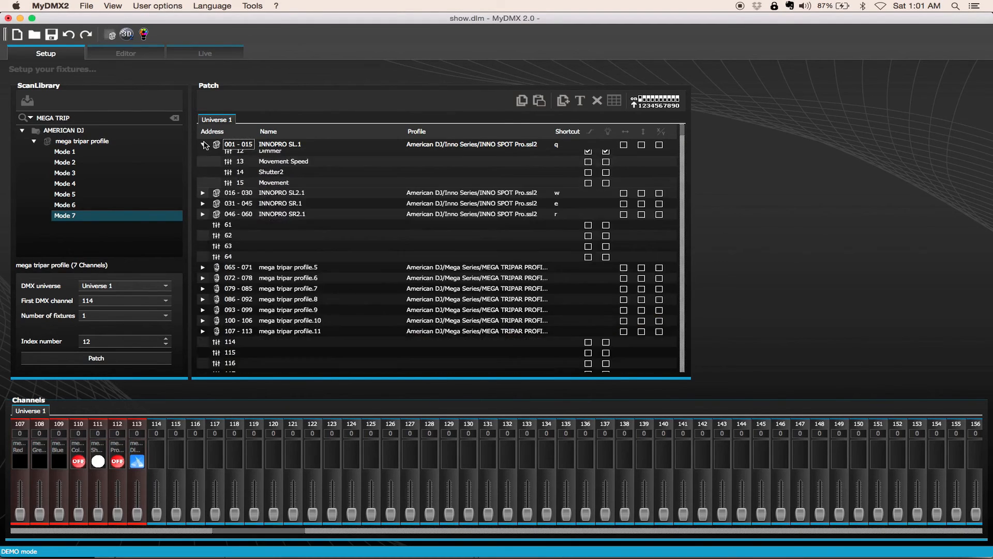
Step: Switch the Universe 1 patch back to grid view
{"action": "left_click", "coordinate": [615, 100]}
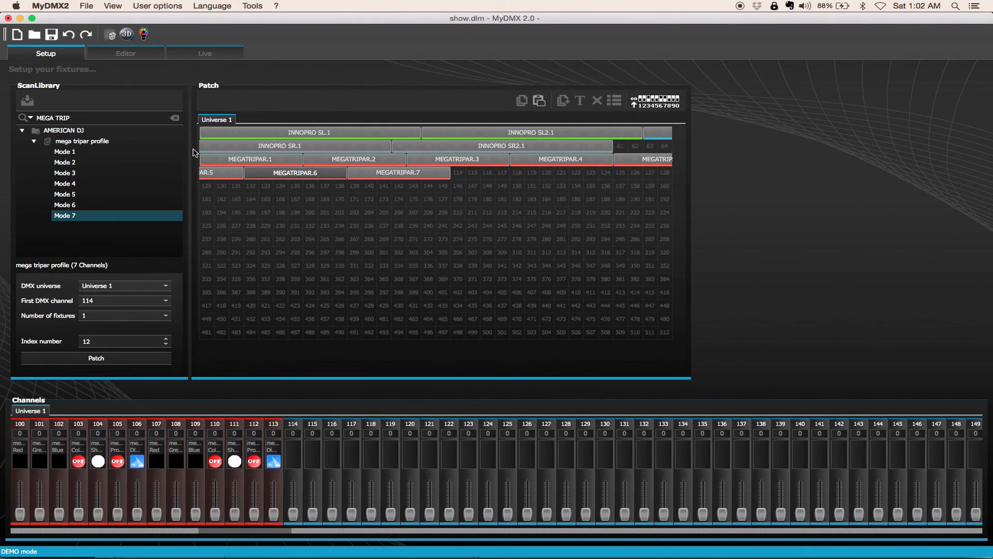
{"action": "mouse_move", "coordinate": [233, 158]}
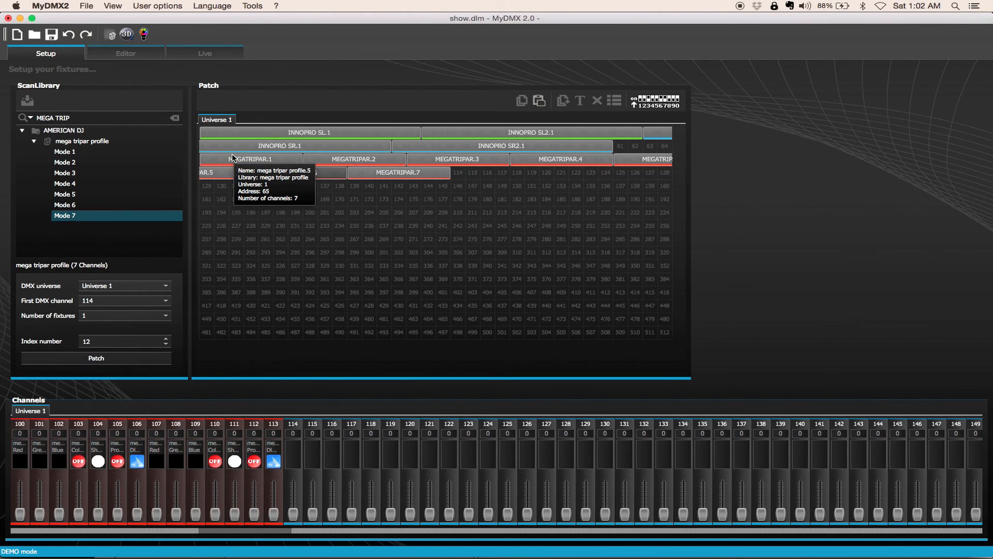
{"action": "mouse_move", "coordinate": [238, 238]}
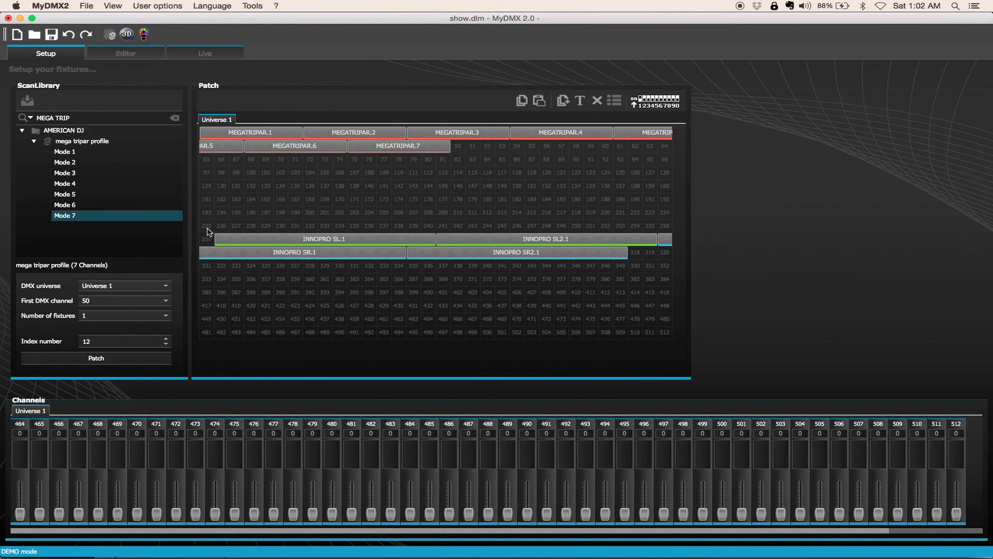
Step: Drag the four INNOPRO fixtures in Universe 1 to start right after MEGATRIPAR.7
{"action": "left_click_drag", "start_coordinate": [209, 231], "coordinate": [666, 311]}
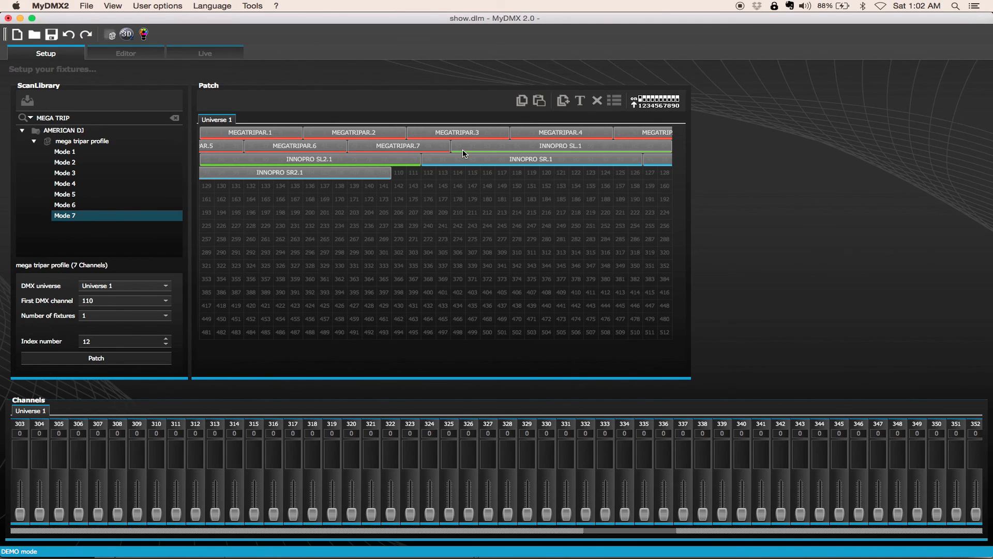
{"action": "mouse_move", "coordinate": [450, 153]}
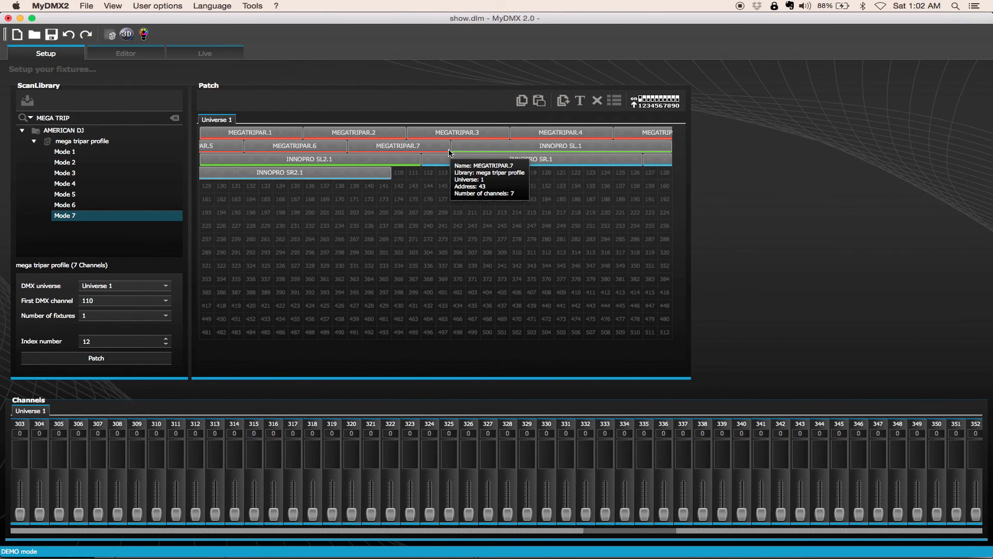
{"action": "mouse_move", "coordinate": [449, 152]}
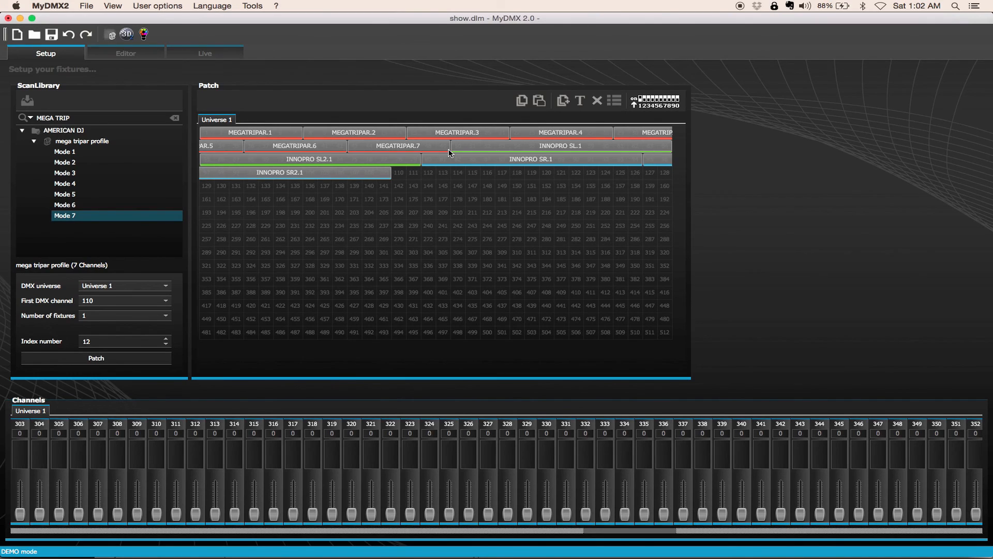
{"action": "mouse_move", "coordinate": [512, 34]}
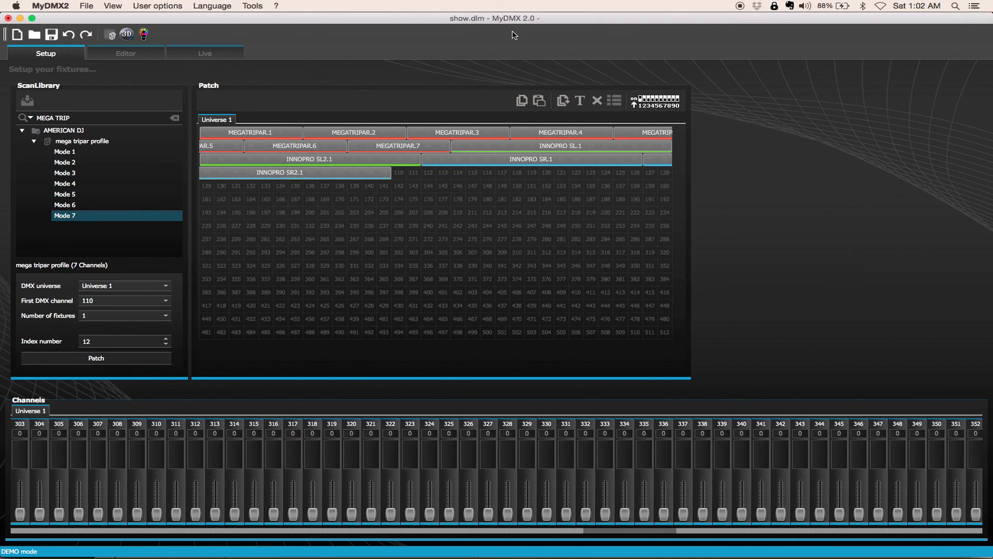